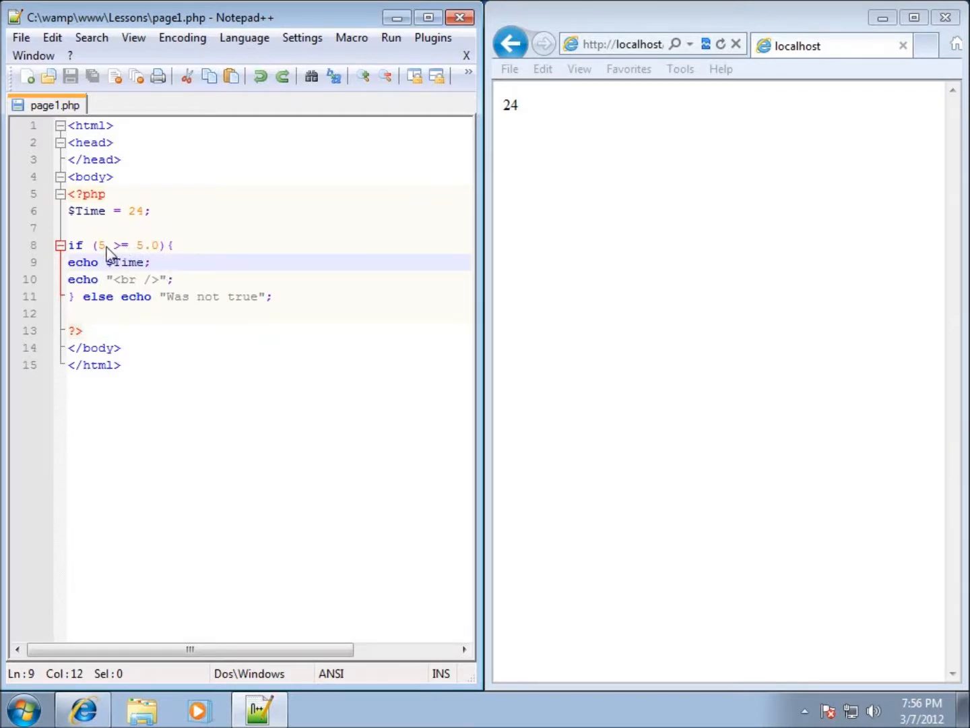
pyautogui.moveTo(148, 251)
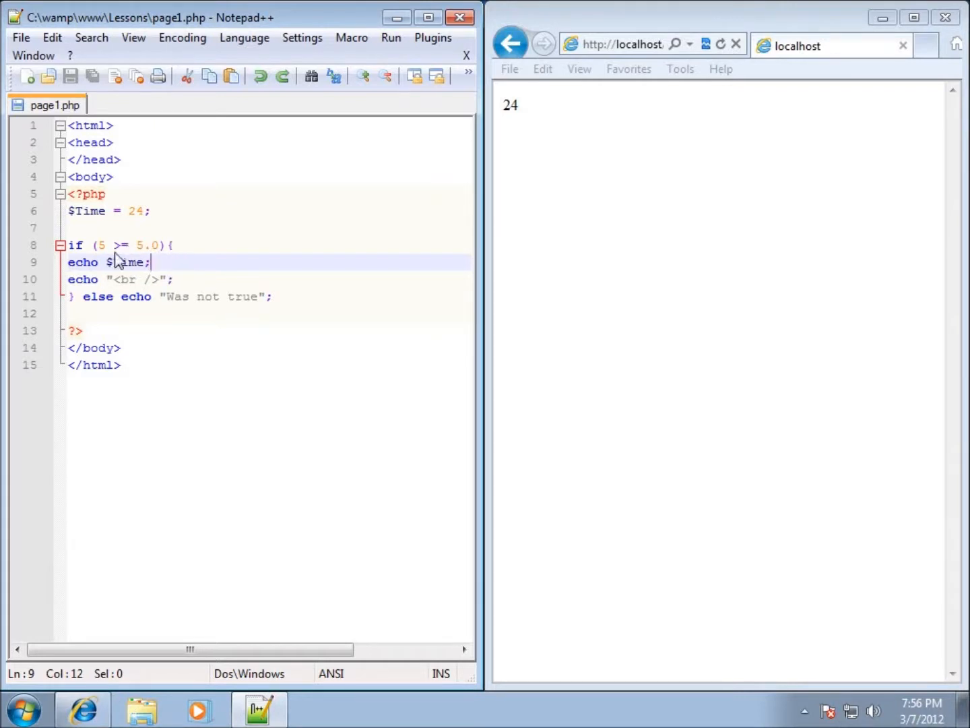
# Select the old if/else block spanning lines 8 to 11.
pyautogui.moveTo(68, 246); pyautogui.dragTo(273, 296)
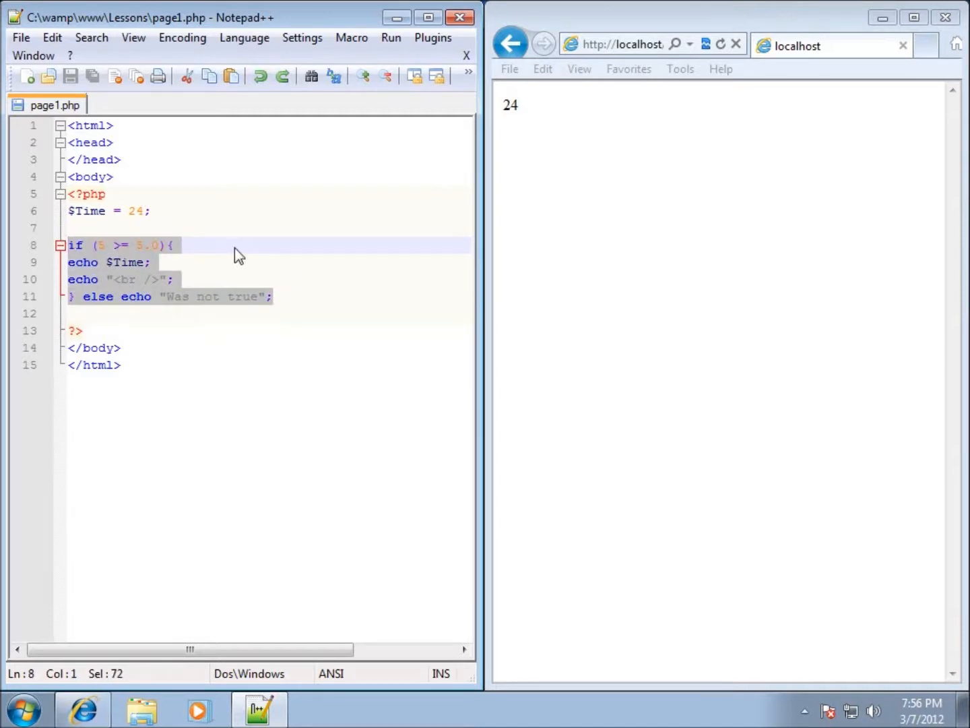
# Delete the old block and write if ($Time > 10 and $Time < 25){ in its place.
pyautogui.press('Delete')
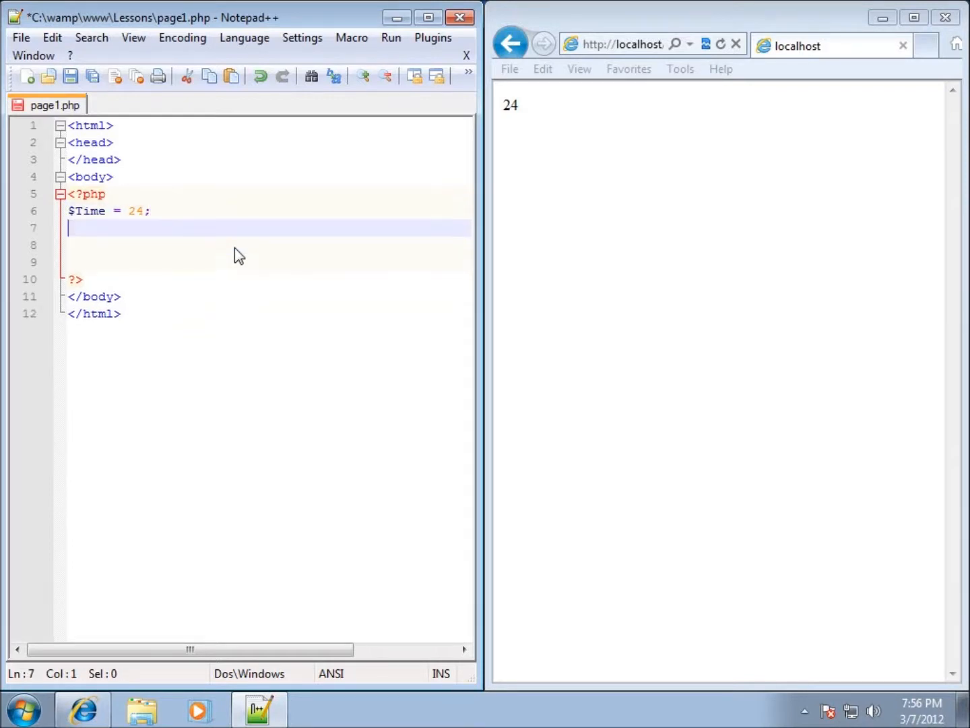
pyautogui.write('if')
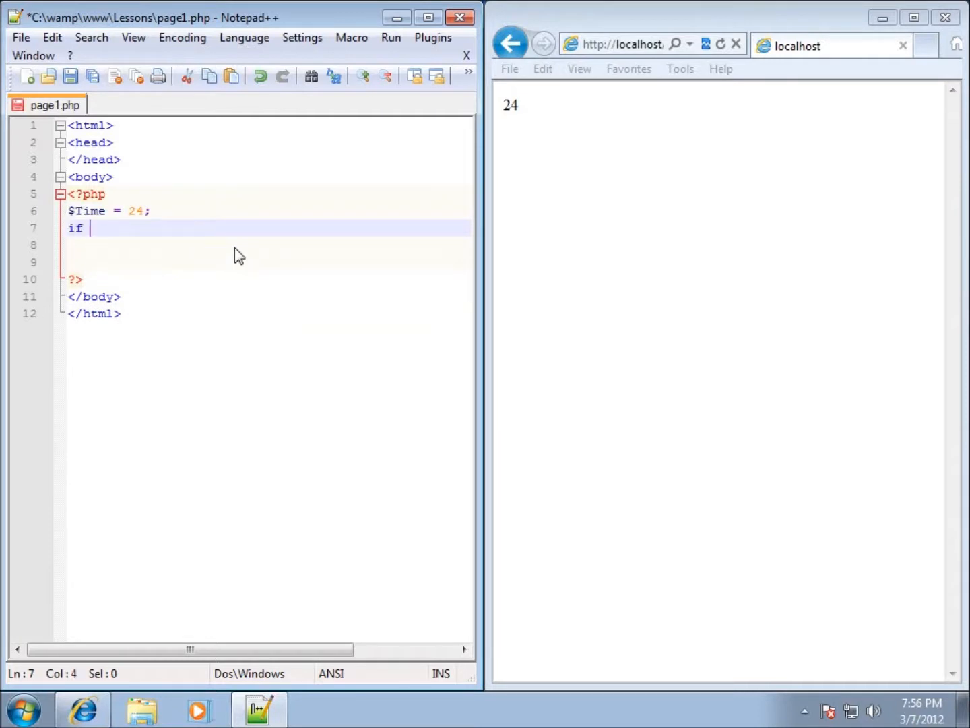
pyautogui.write('($Time')
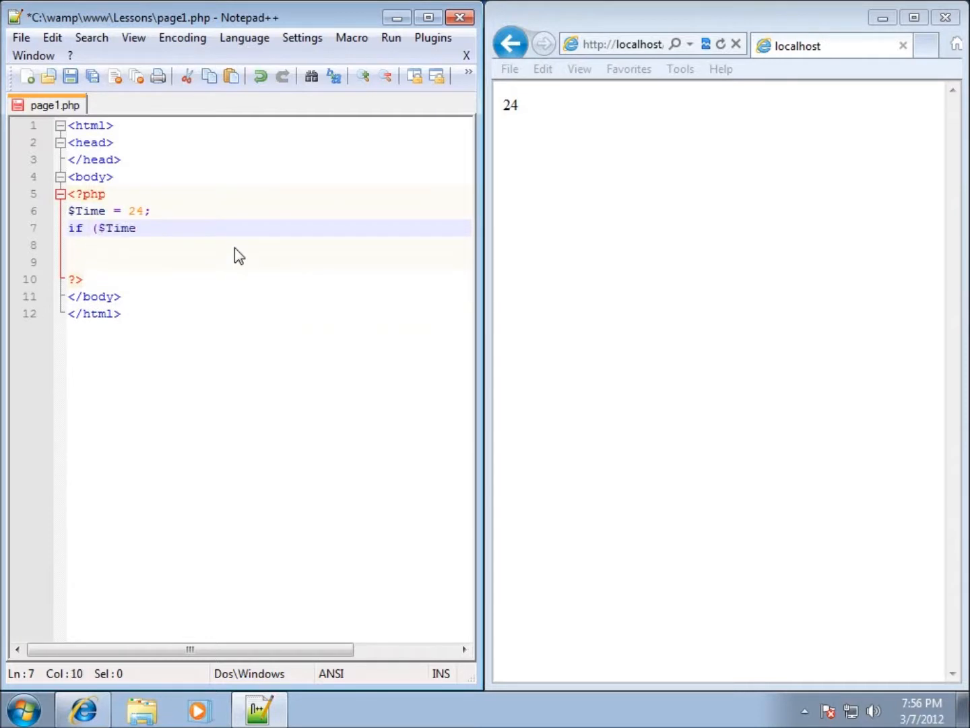
pyautogui.write('>')
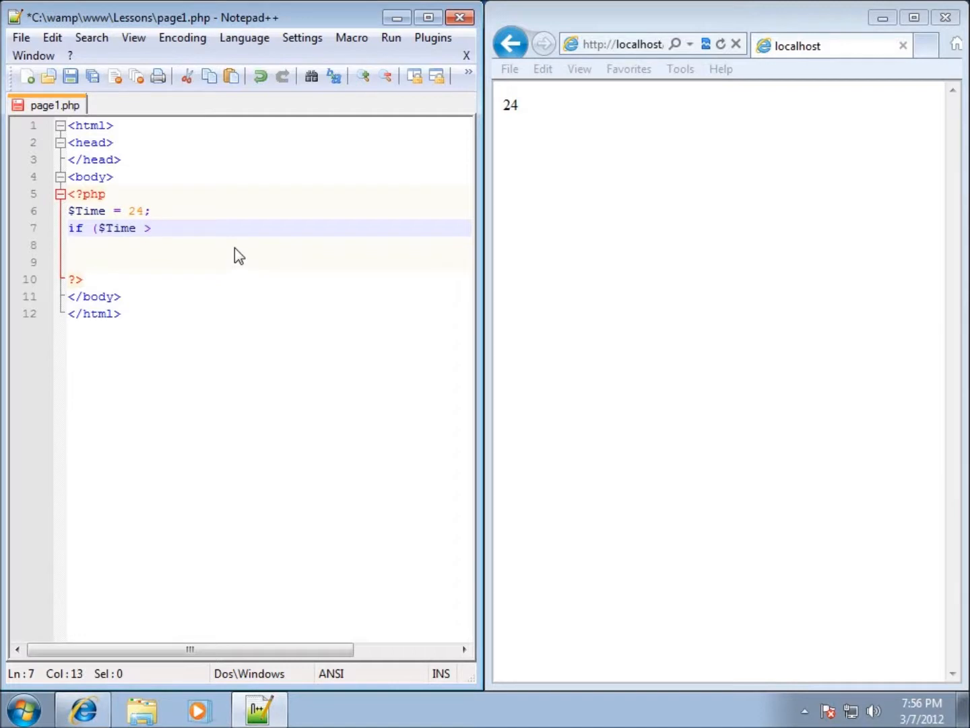
pyautogui.write('10')
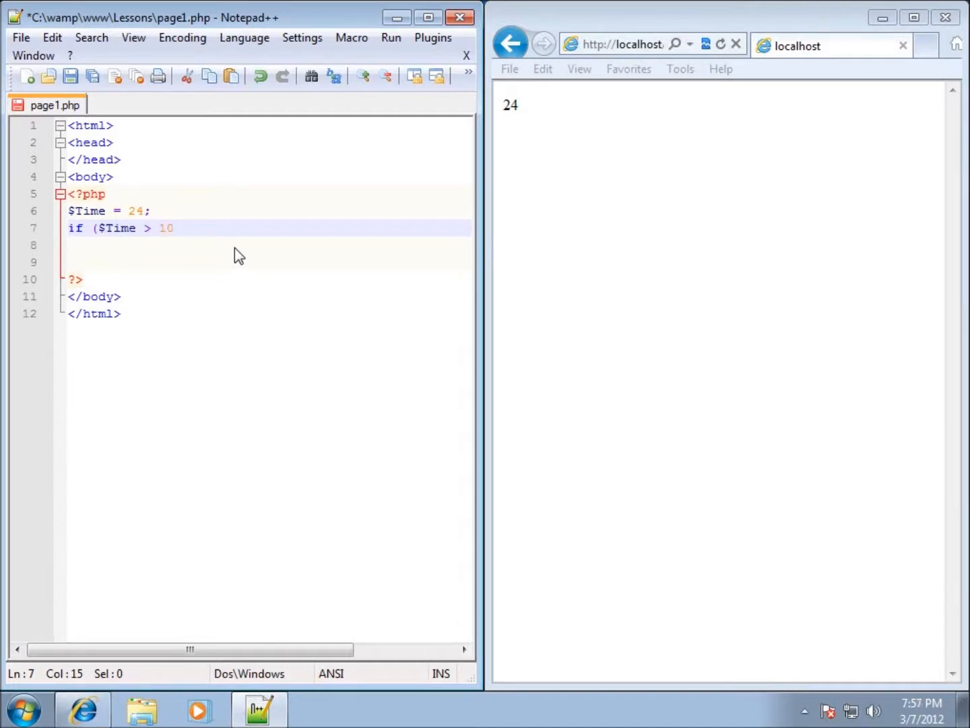
pyautogui.click(164, 228)
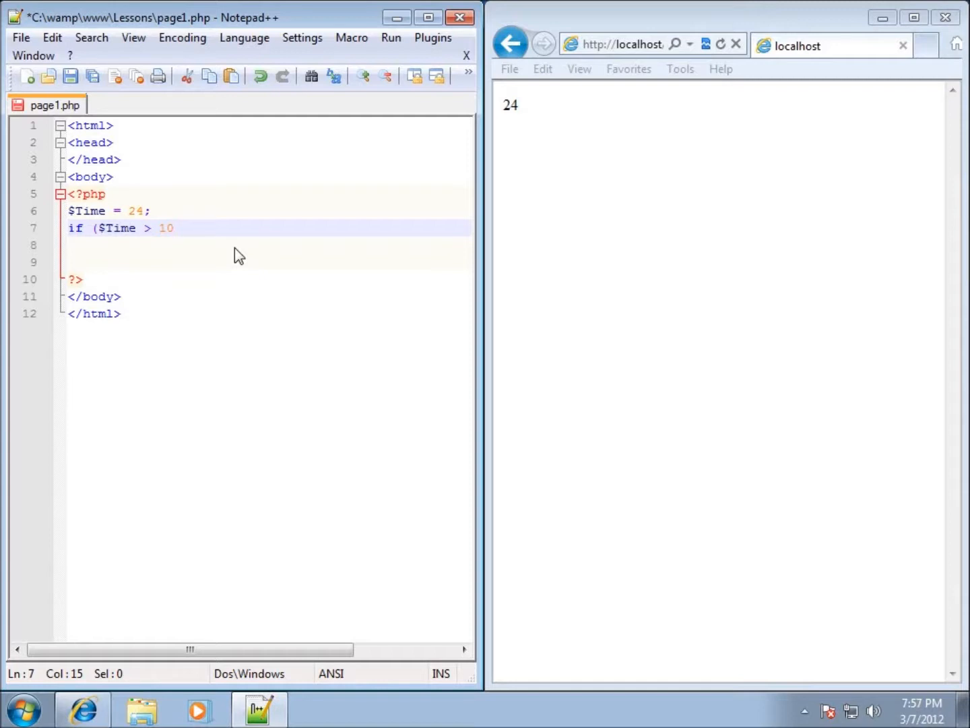
pyautogui.write('and')
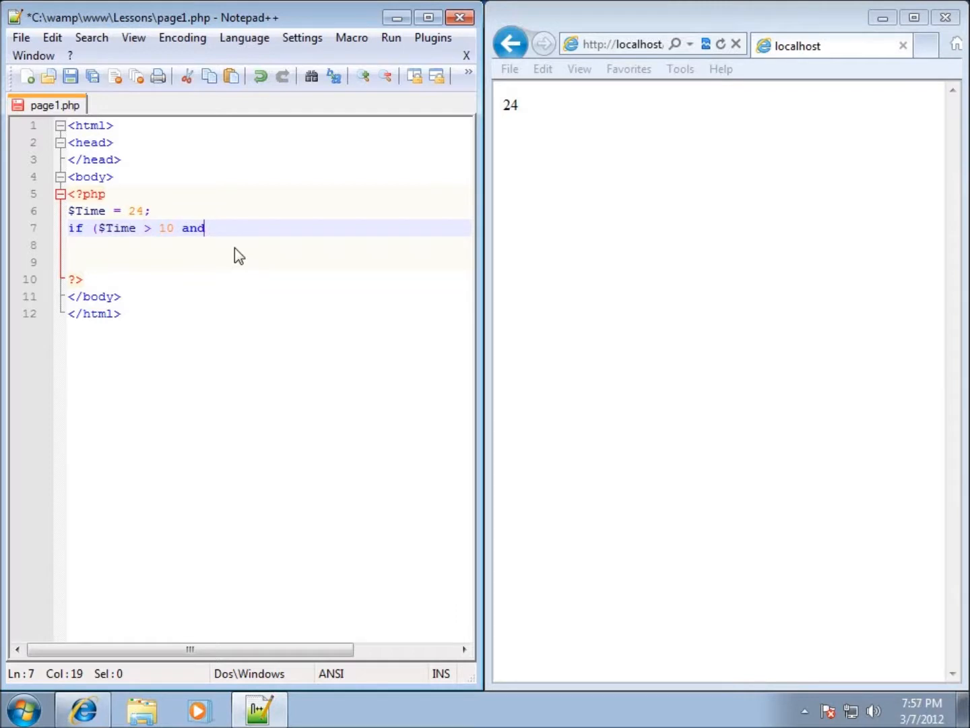
pyautogui.write('" "')
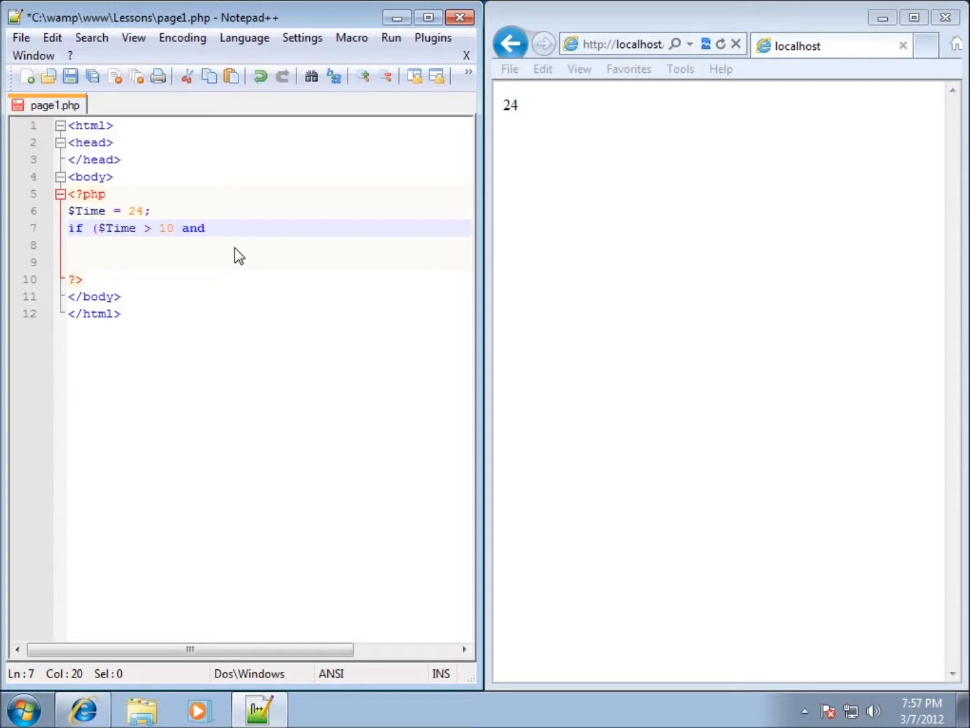
pyautogui.write('$')
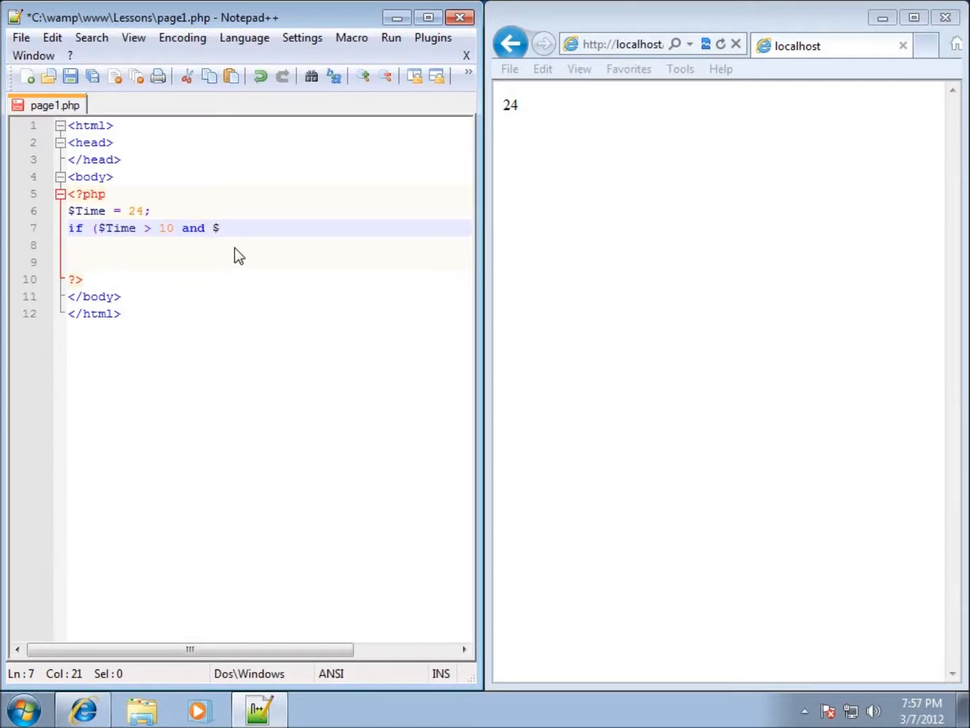
pyautogui.write('Time <')
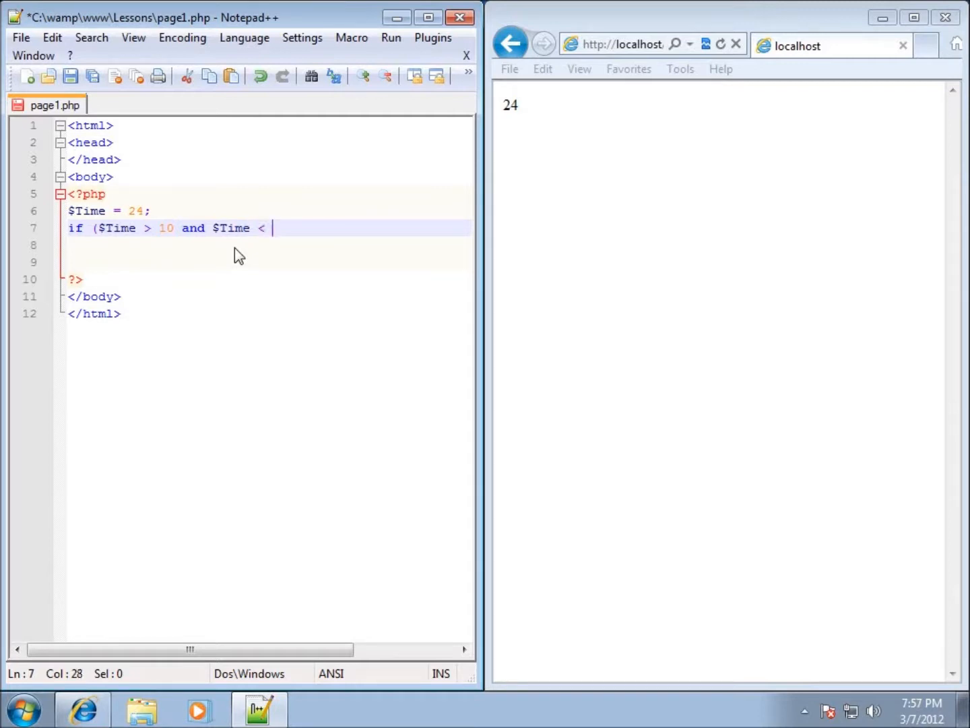
pyautogui.write('25)')
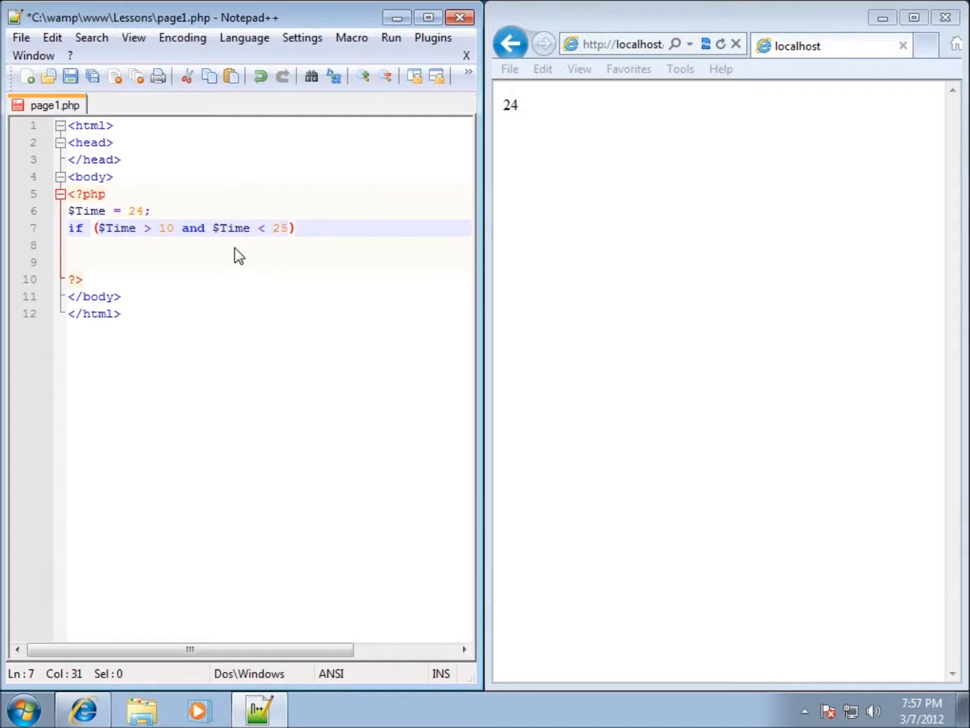
pyautogui.write('{')
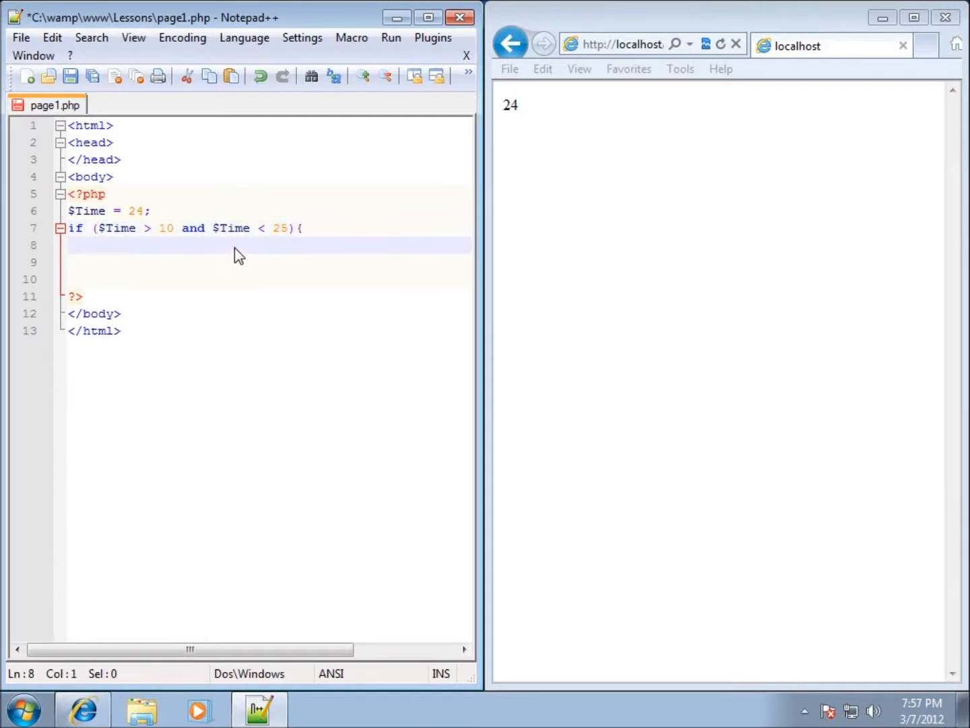
# Make the if echo "This comparison was true" and close its brace.
pyautogui.write('echo "This')
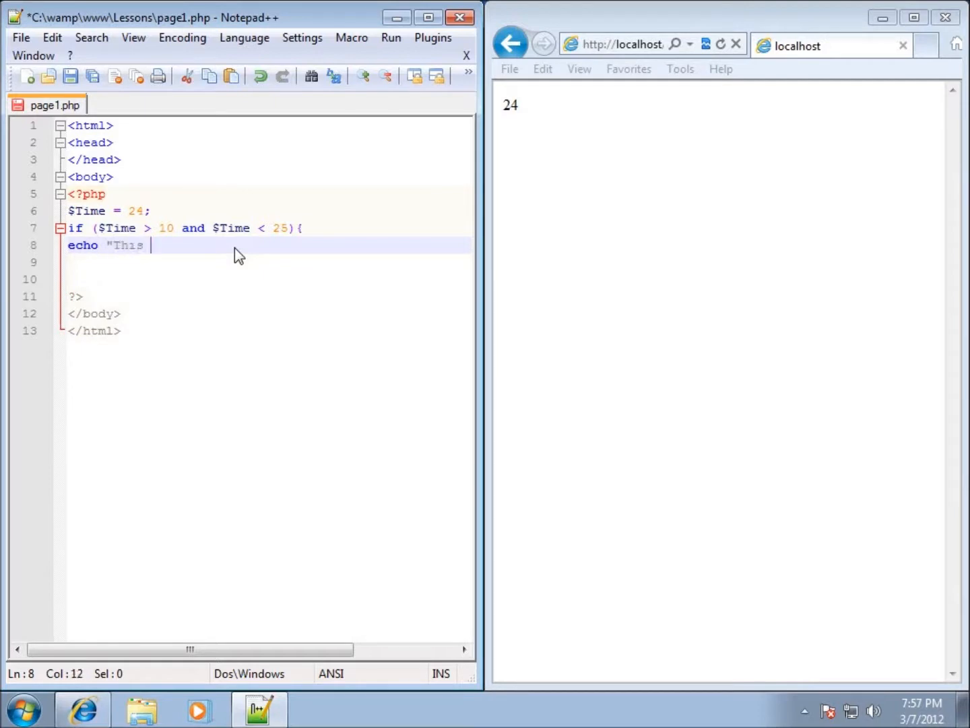
pyautogui.write('comp')
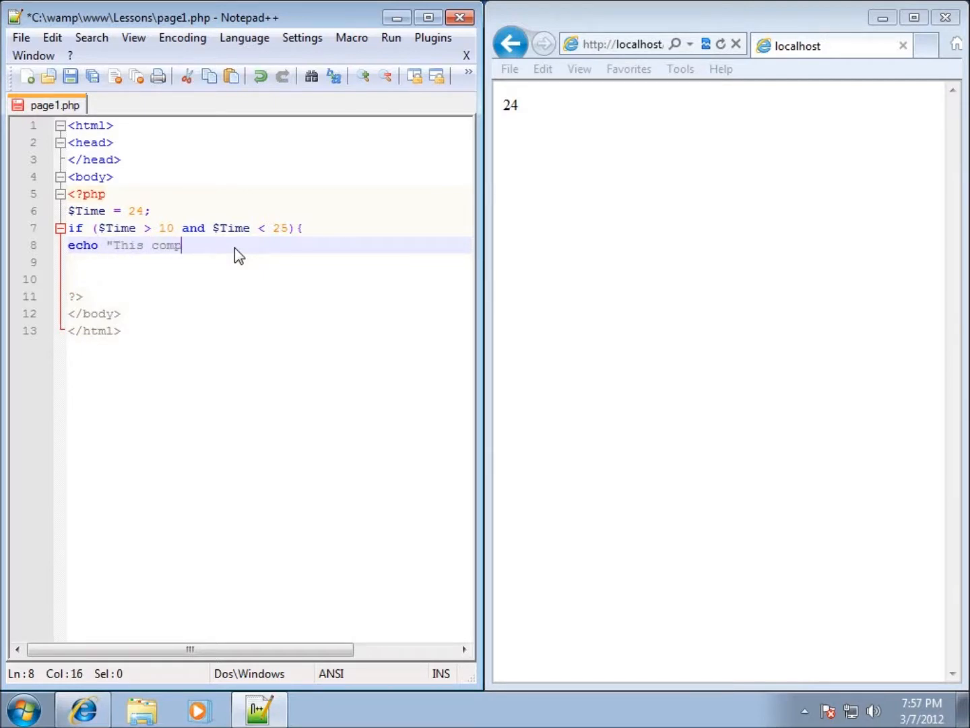
pyautogui.write('arison was true";')
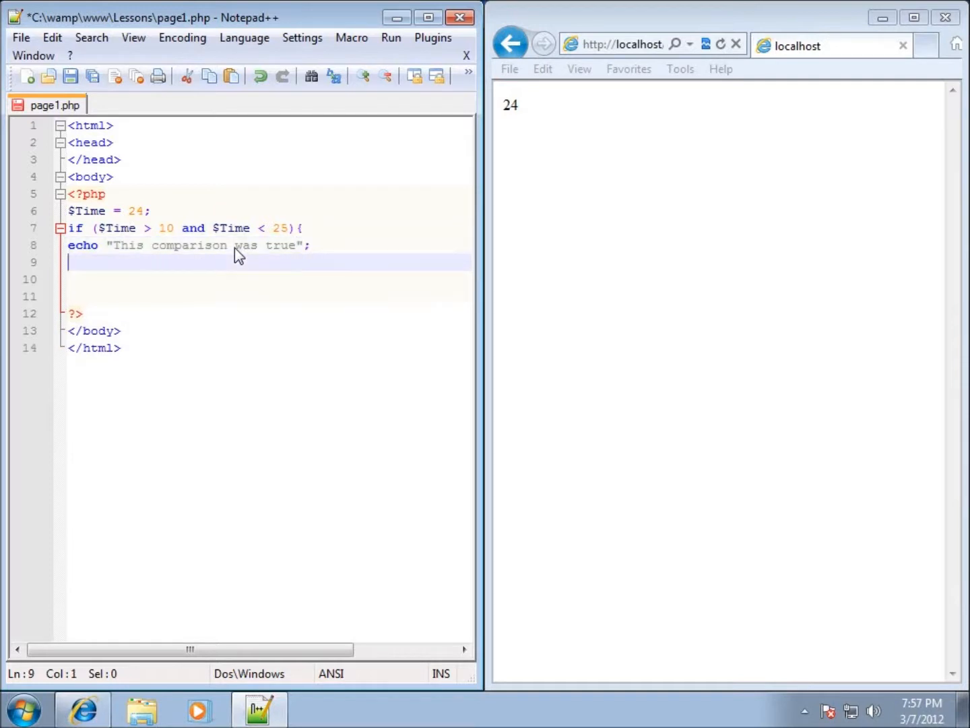
pyautogui.write('}')
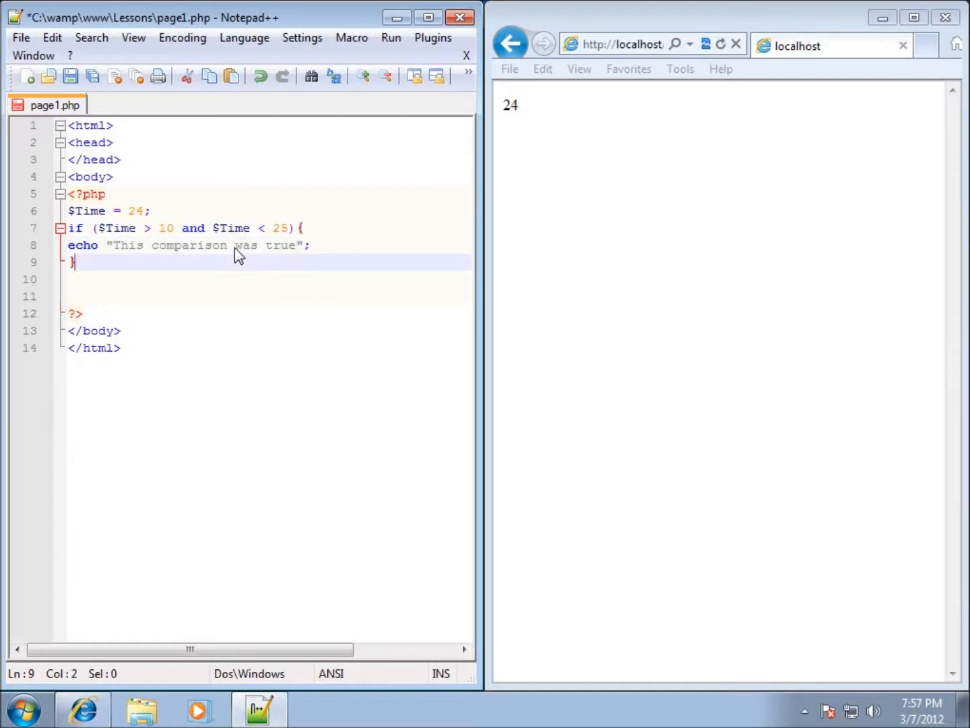
# Add an else branch echoing "This comparison was false";.
pyautogui.write('e')
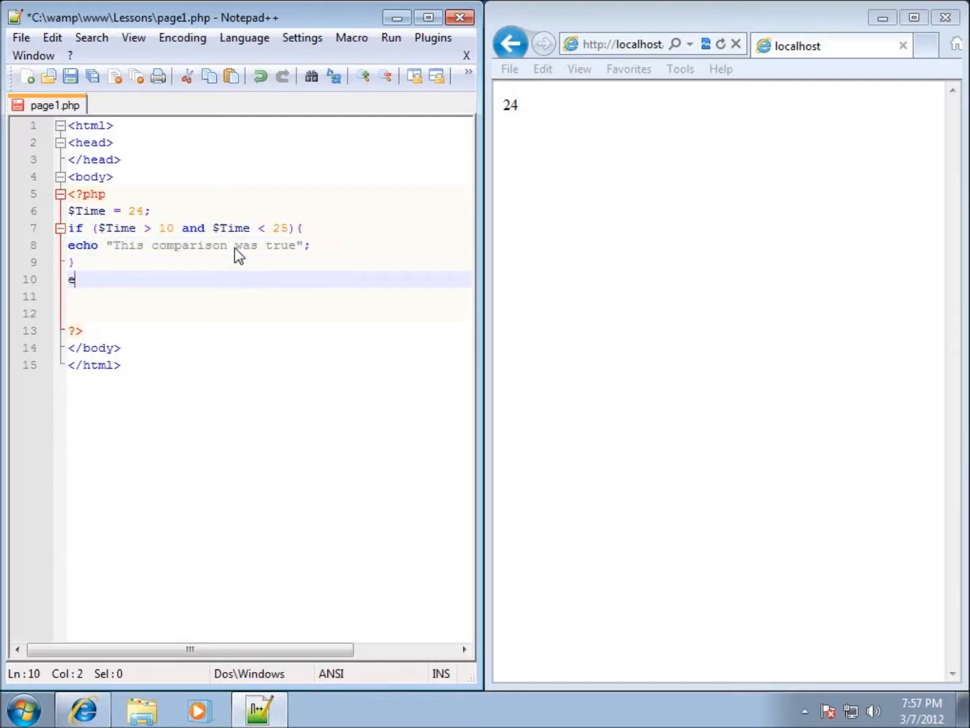
pyautogui.write('lse')
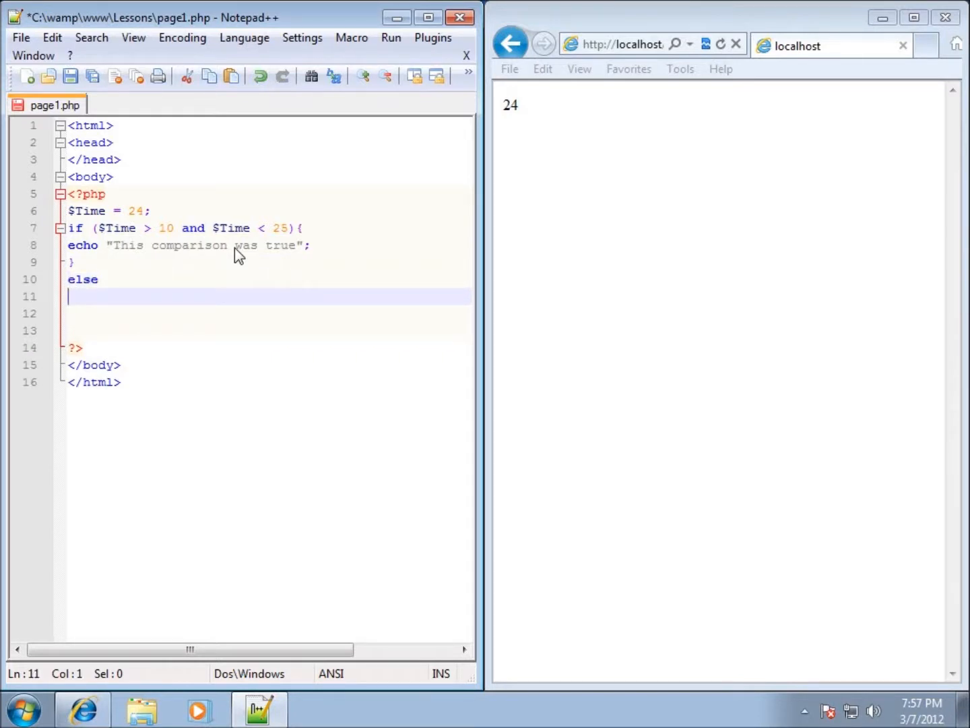
pyautogui.write('echo "')
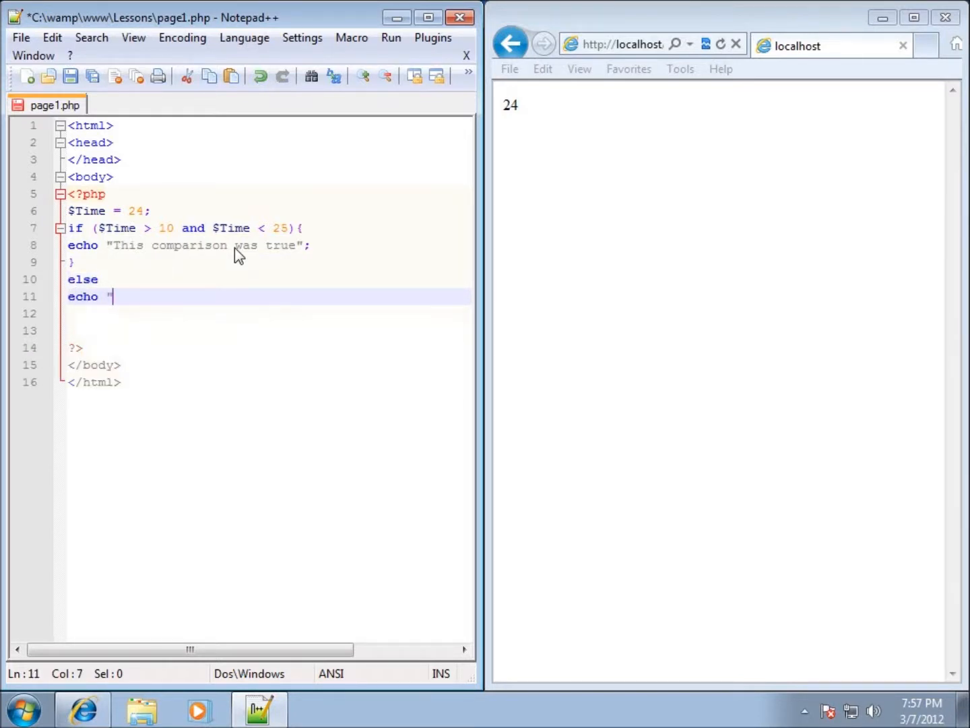
pyautogui.write('This comp')
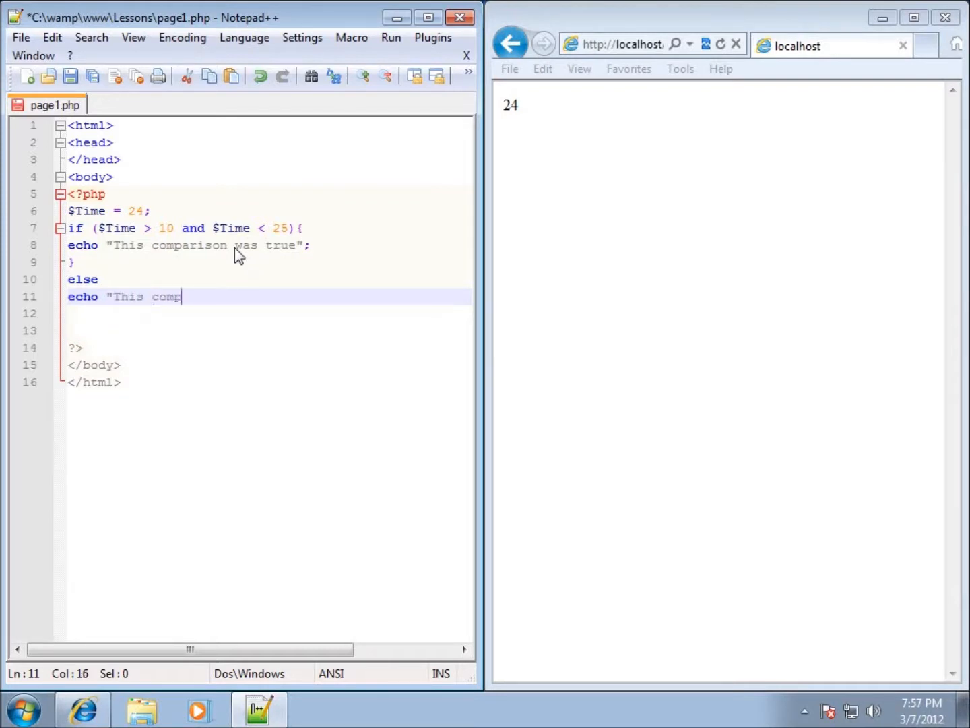
pyautogui.write('arison was')
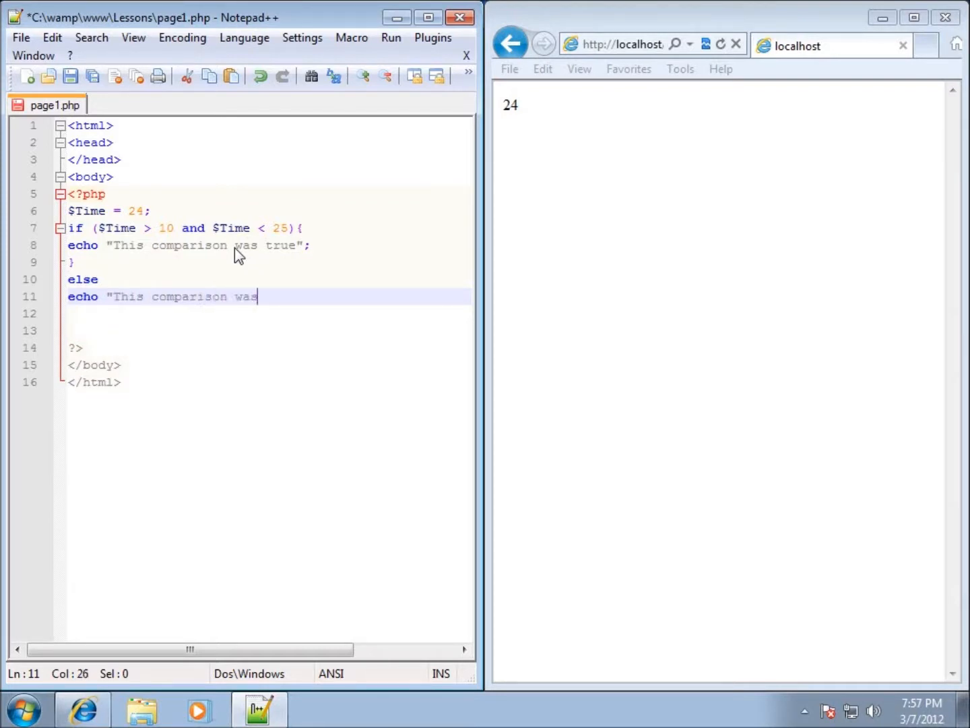
pyautogui.write('false')
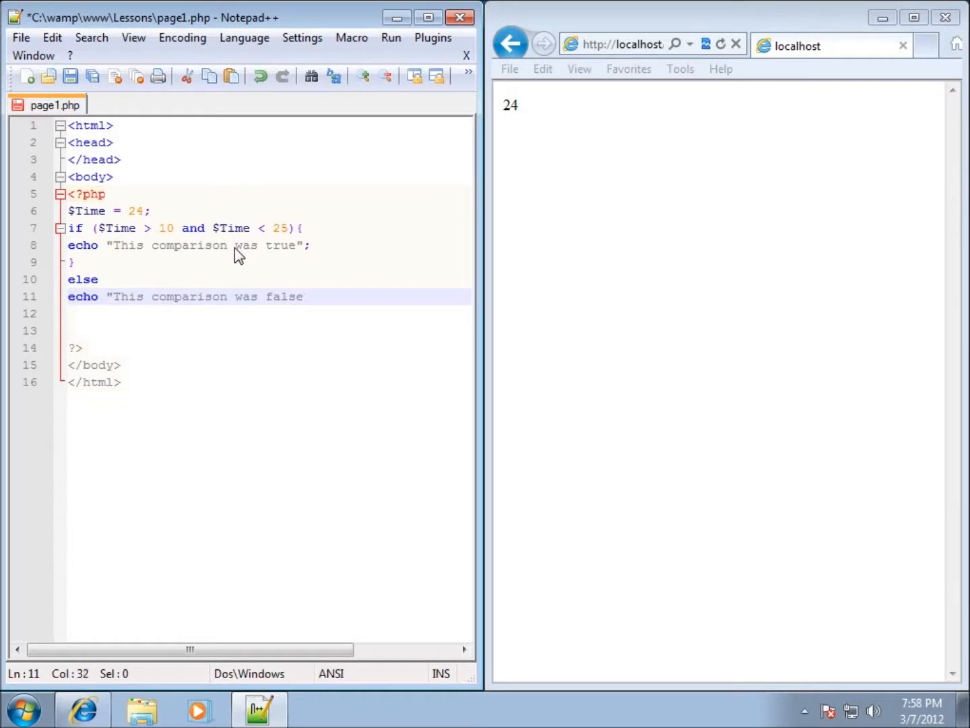
pyautogui.write('";')
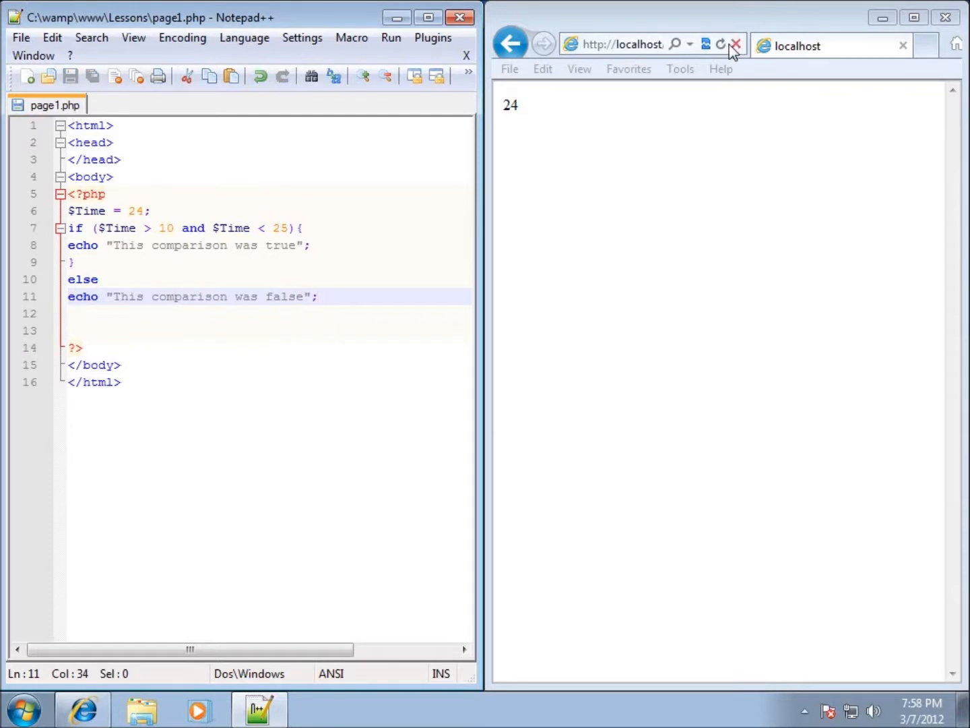
# Reload localhost to see "This comparison was true", then select the word and.
pyautogui.click(720, 43)
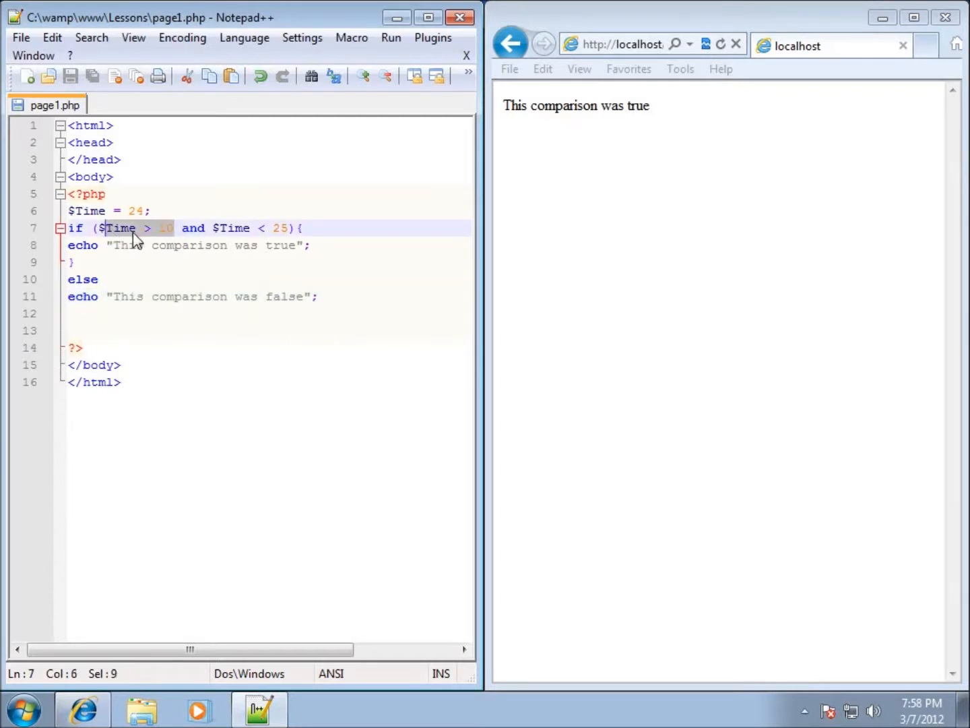
pyautogui.moveTo(196, 235)
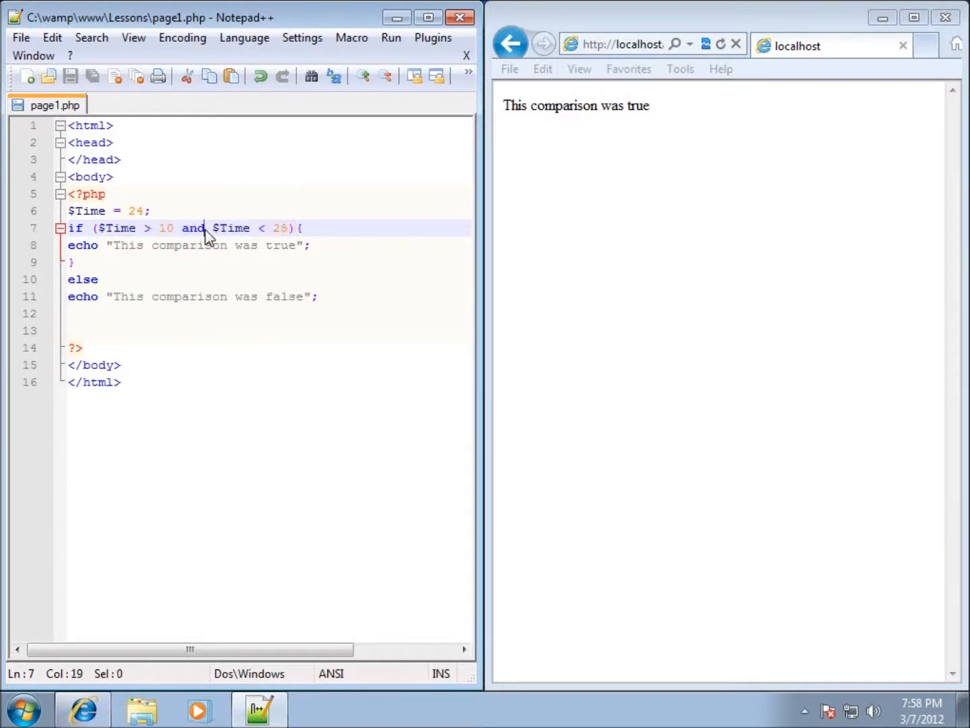
pyautogui.doubleClick(191, 228)
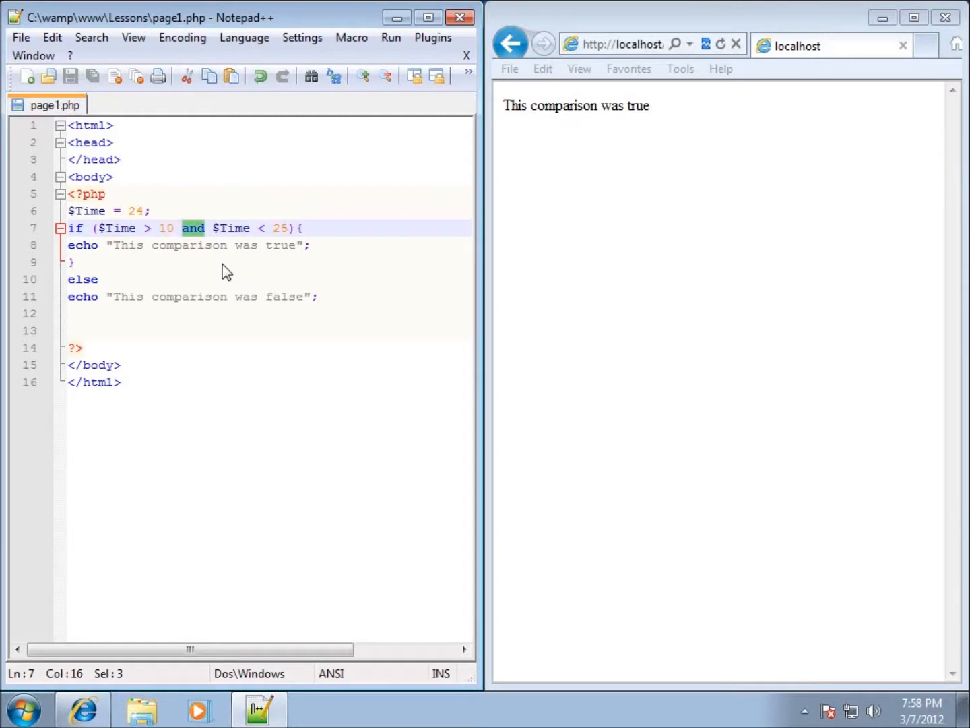
# Replace the selected and operator with &&.
pyautogui.write('&&')
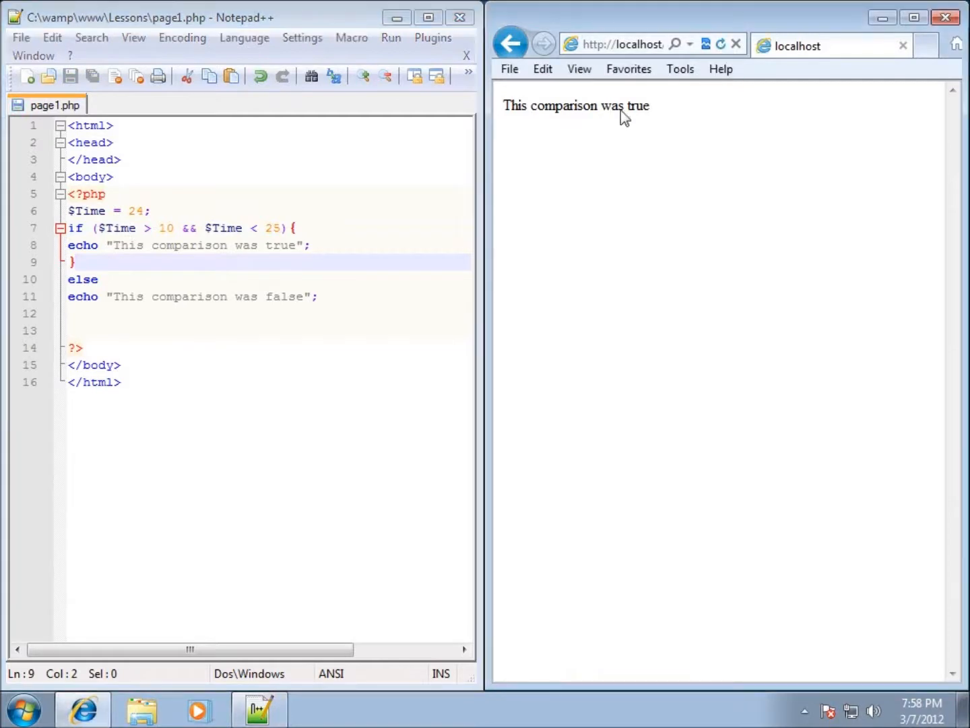
pyautogui.moveTo(184, 241)
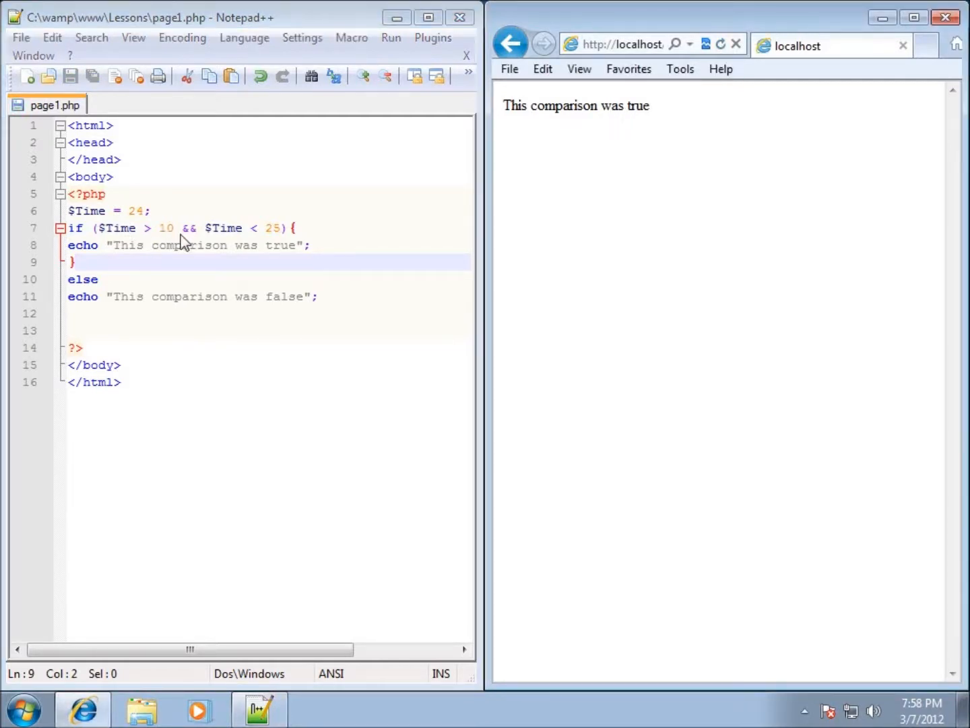
pyautogui.moveTo(197, 251)
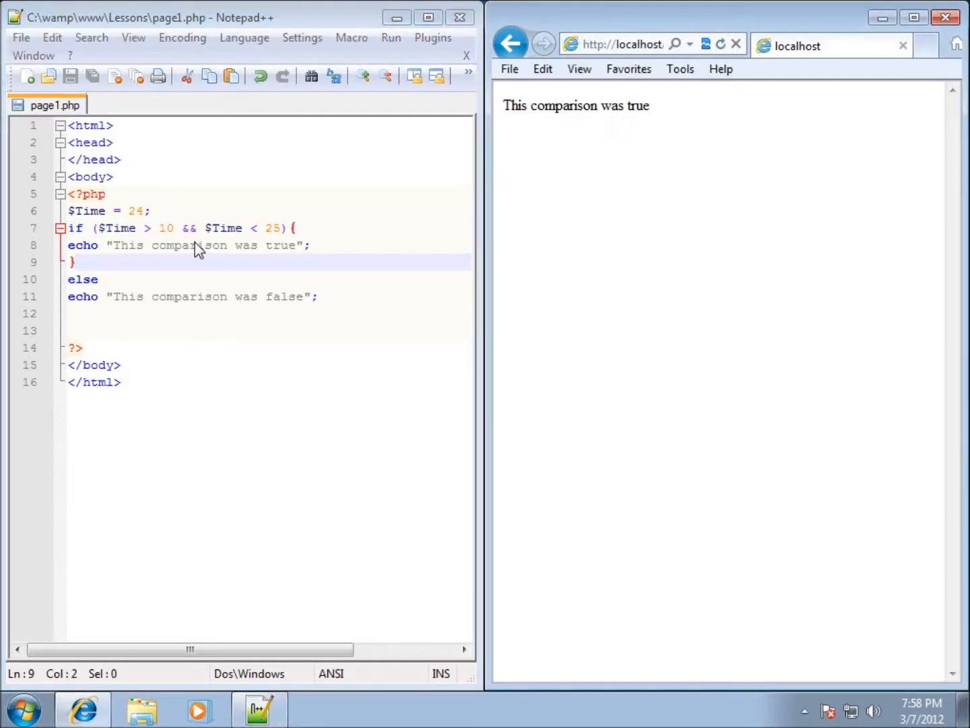
pyautogui.moveTo(209, 240)
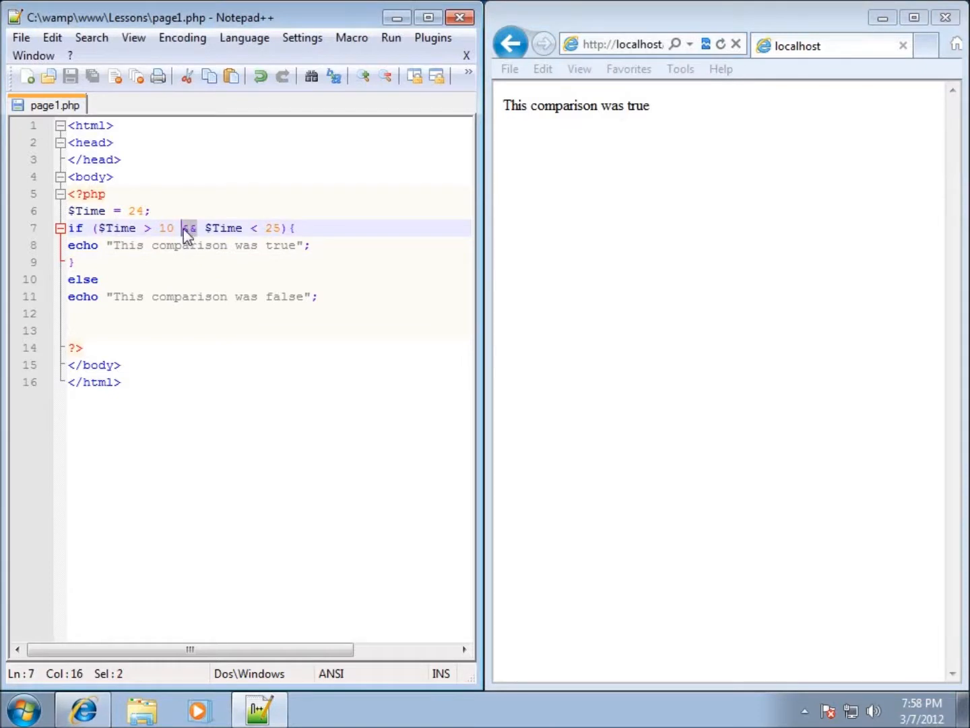
# Change the condition to $Time > 10 or $Time < 11 and save page1.php.
pyautogui.write('or')
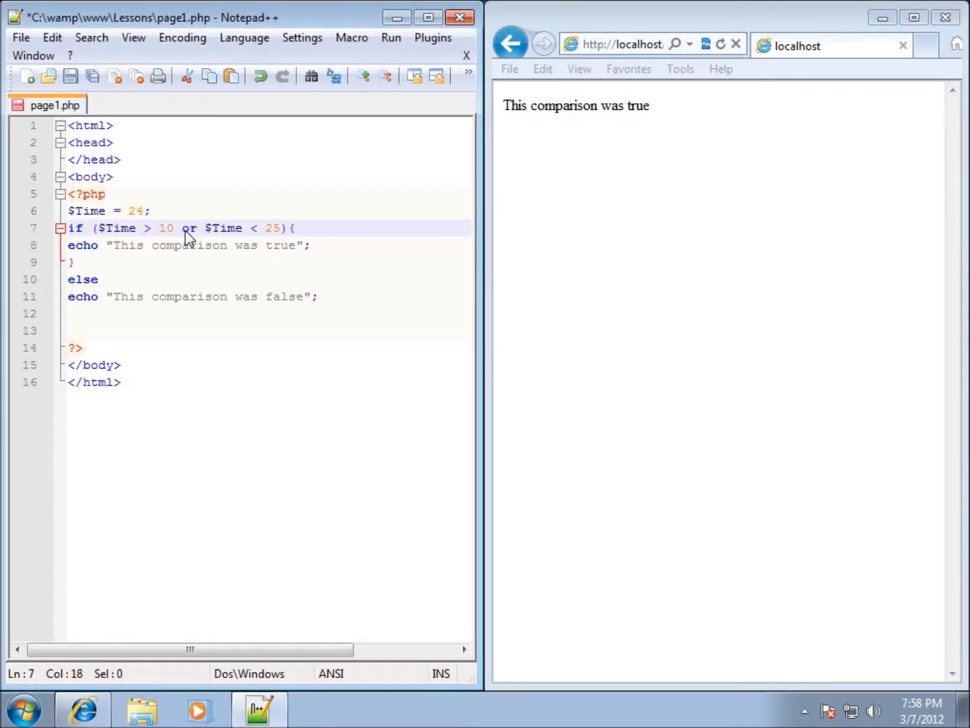
pyautogui.click(83, 279)
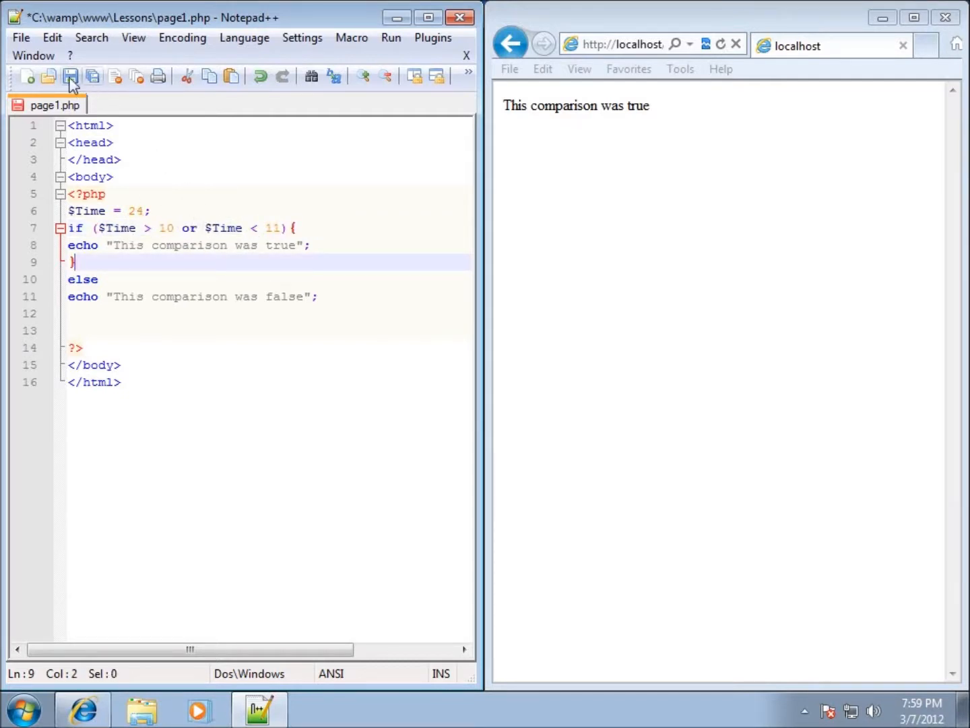
pyautogui.click(70, 76)
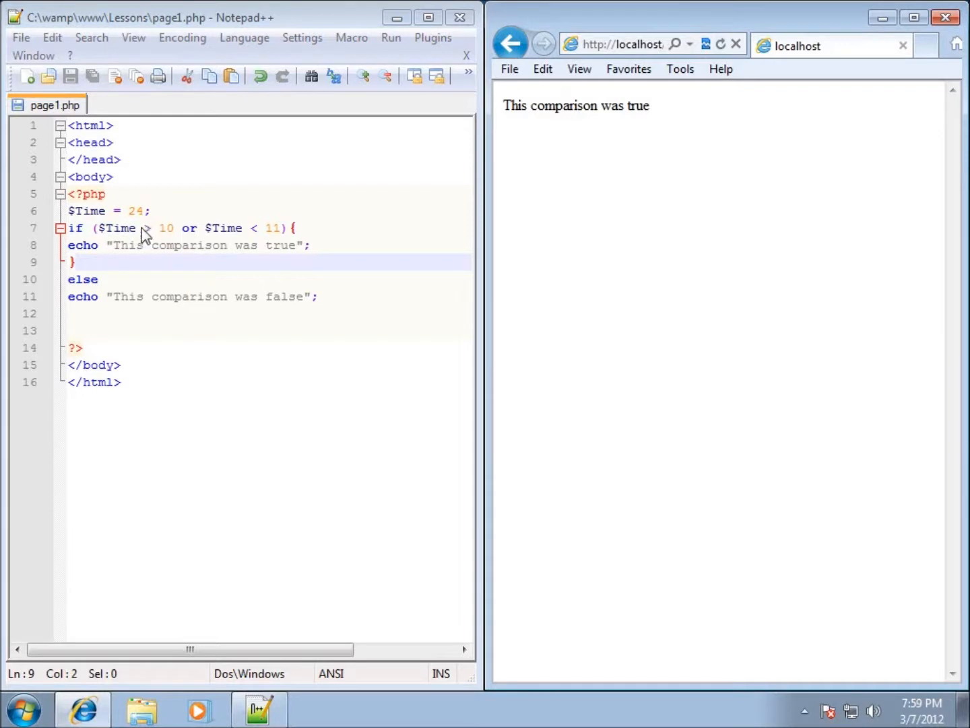
pyautogui.moveTo(187, 237)
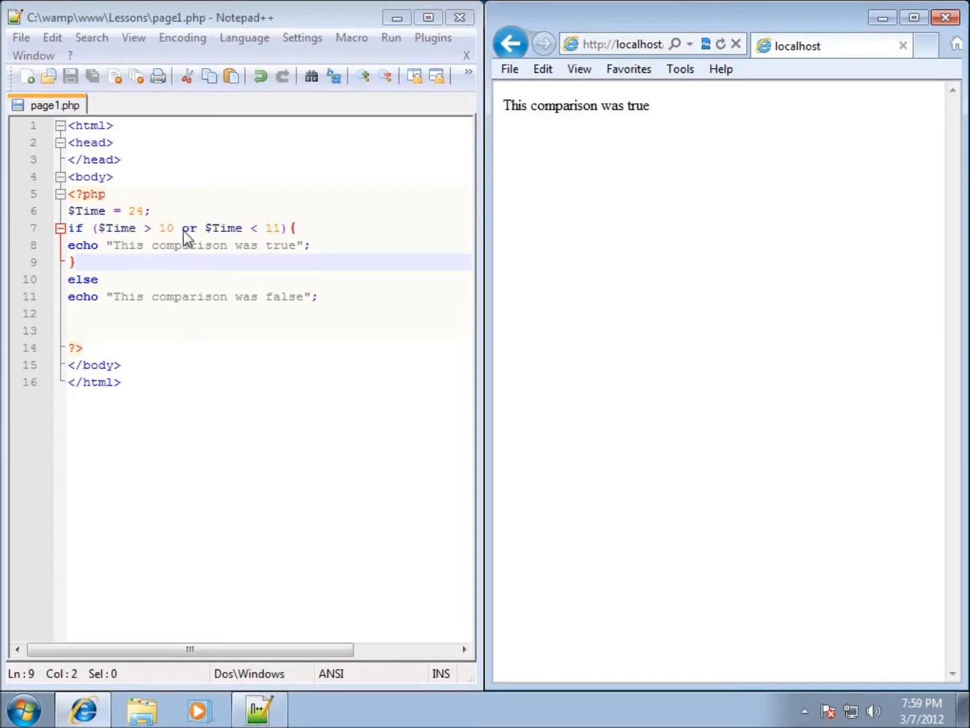
# Replace the or operator in the condition with ||.
pyautogui.doubleClick(189, 228)
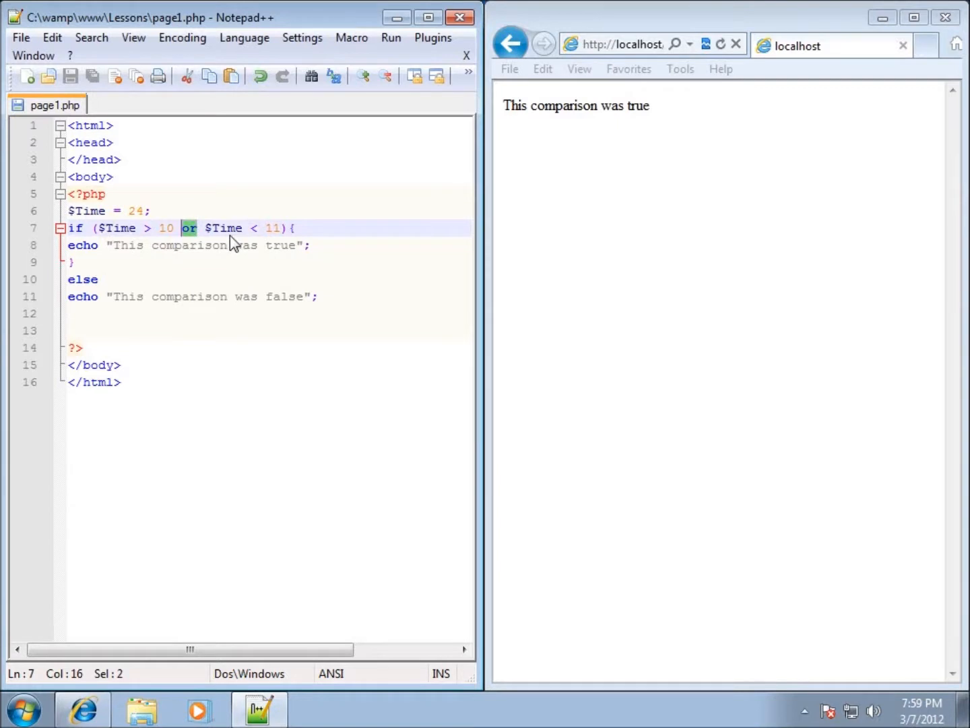
pyautogui.write('||')
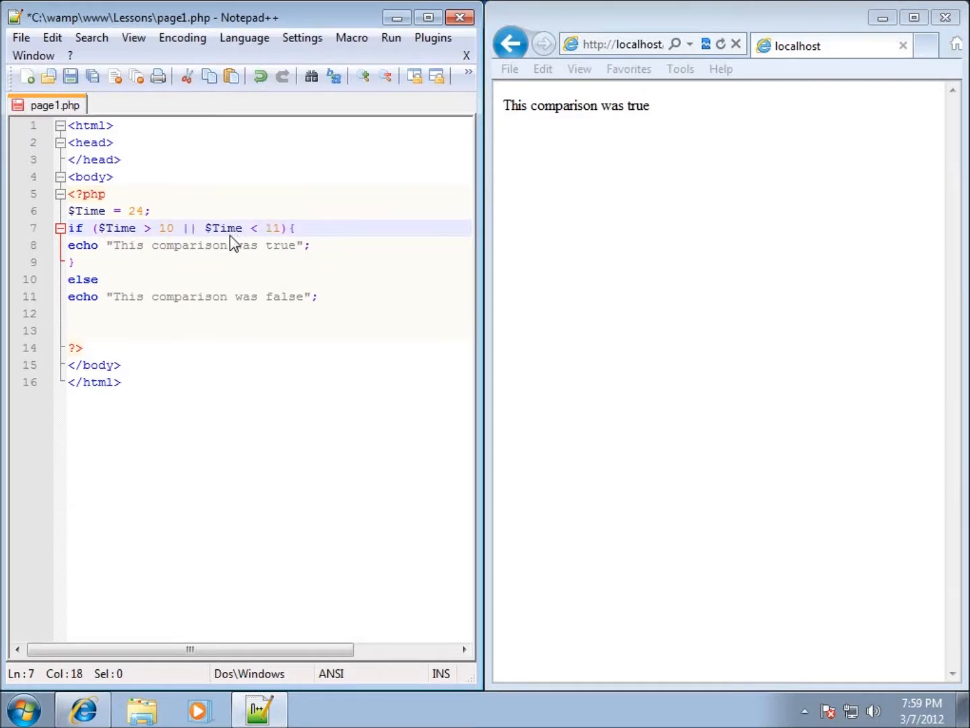
pyautogui.click(97, 279)
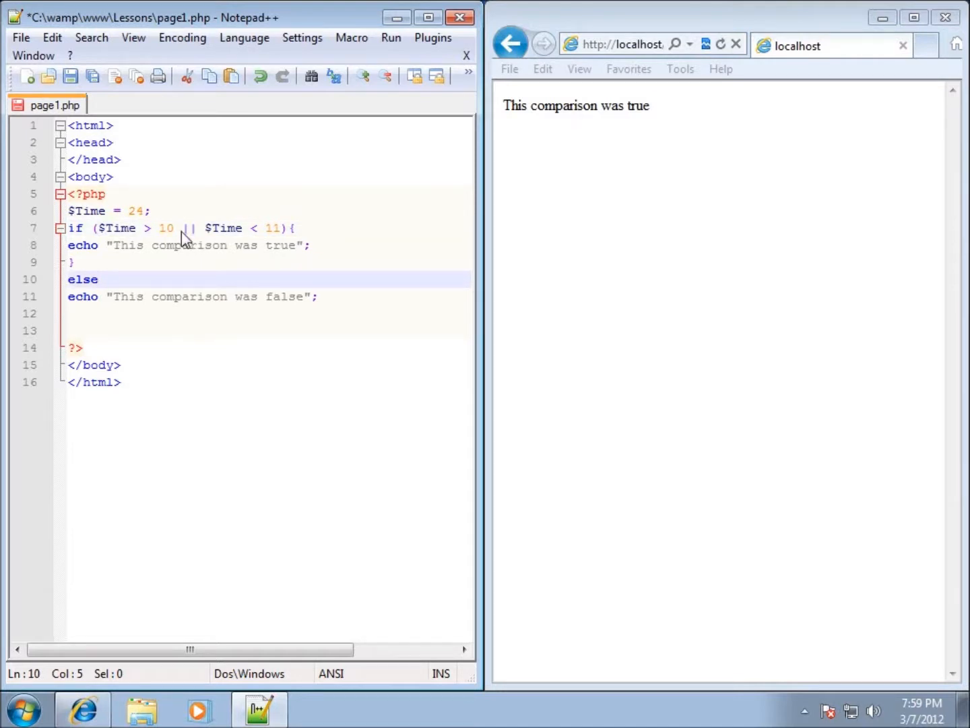
# Swap || for and, save, and reload to see "This comparison was false".
pyautogui.click(194, 229)
pyautogui.write('and')
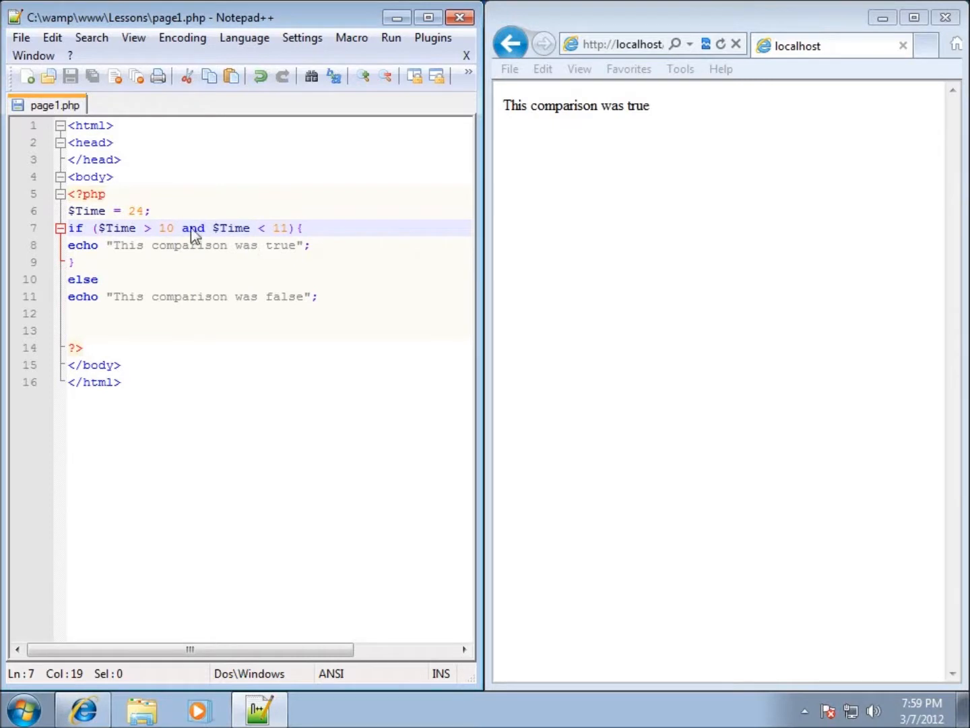
pyautogui.moveTo(248, 237)
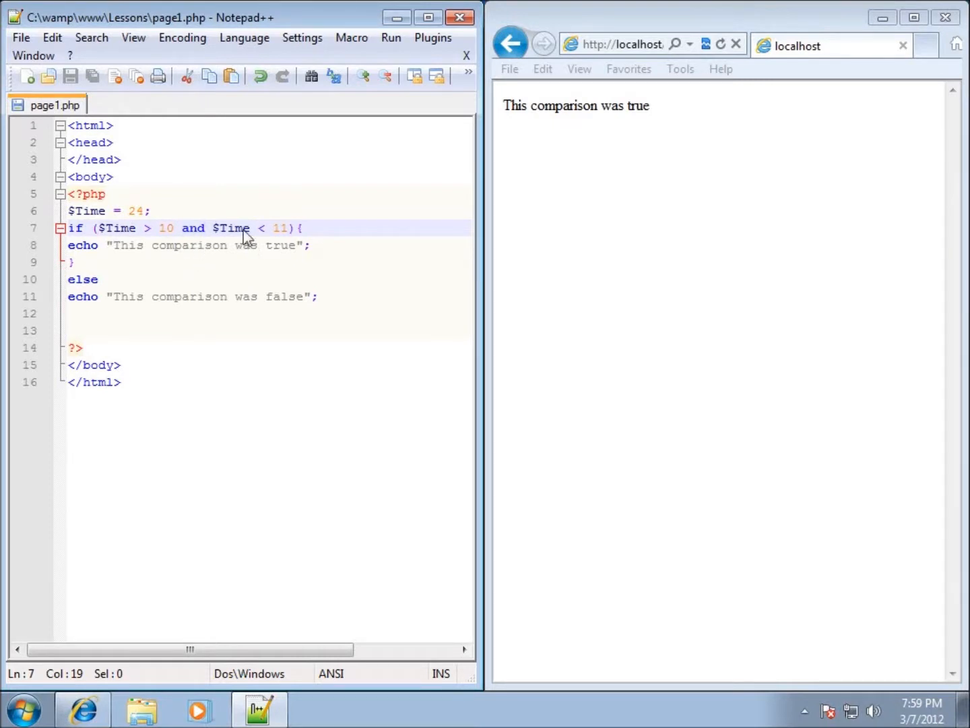
pyautogui.click(720, 43)
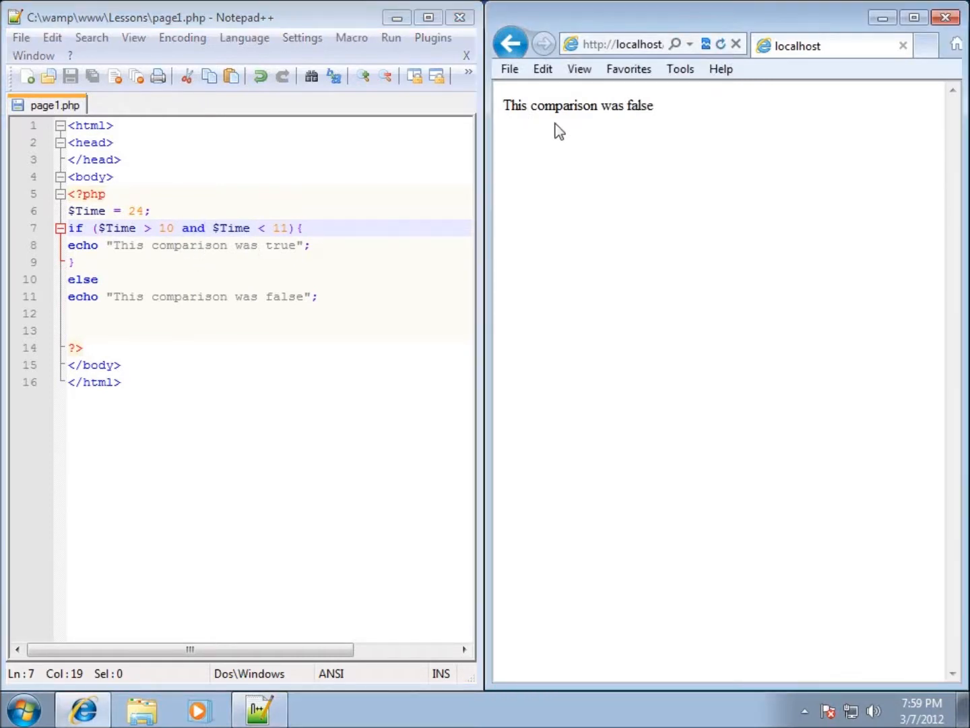
pyautogui.moveTo(605, 143)
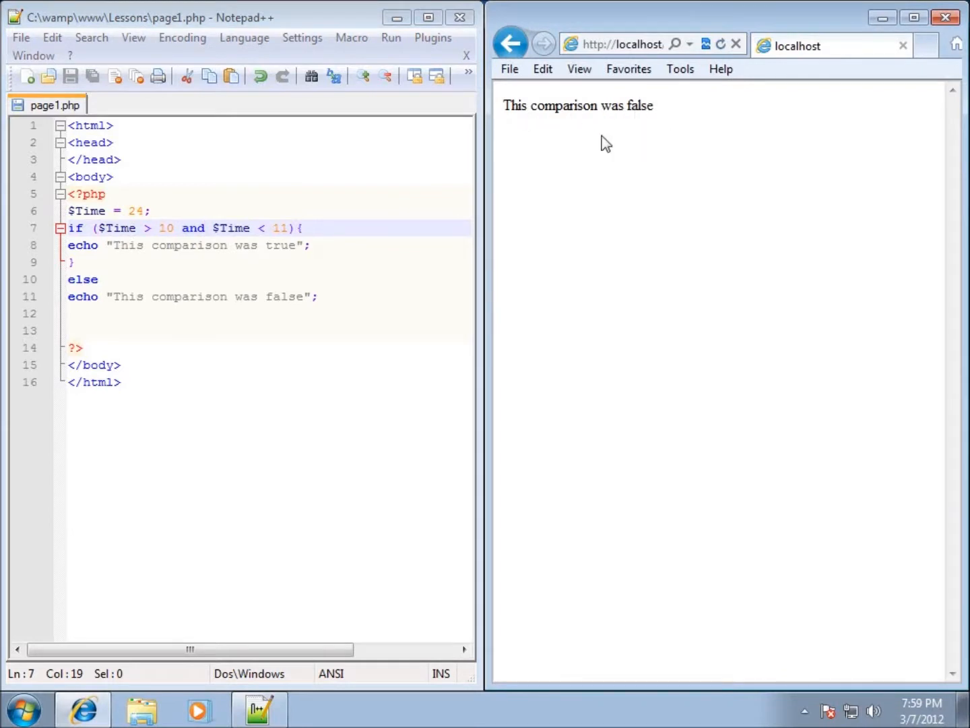
pyautogui.moveTo(191, 235)
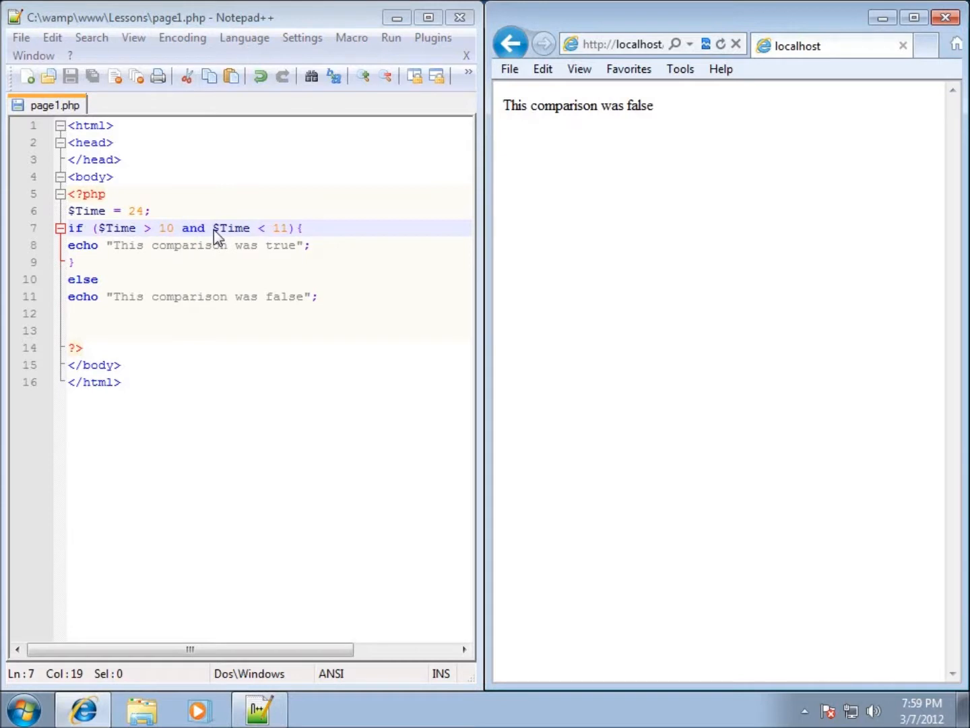
pyautogui.moveTo(207, 248)
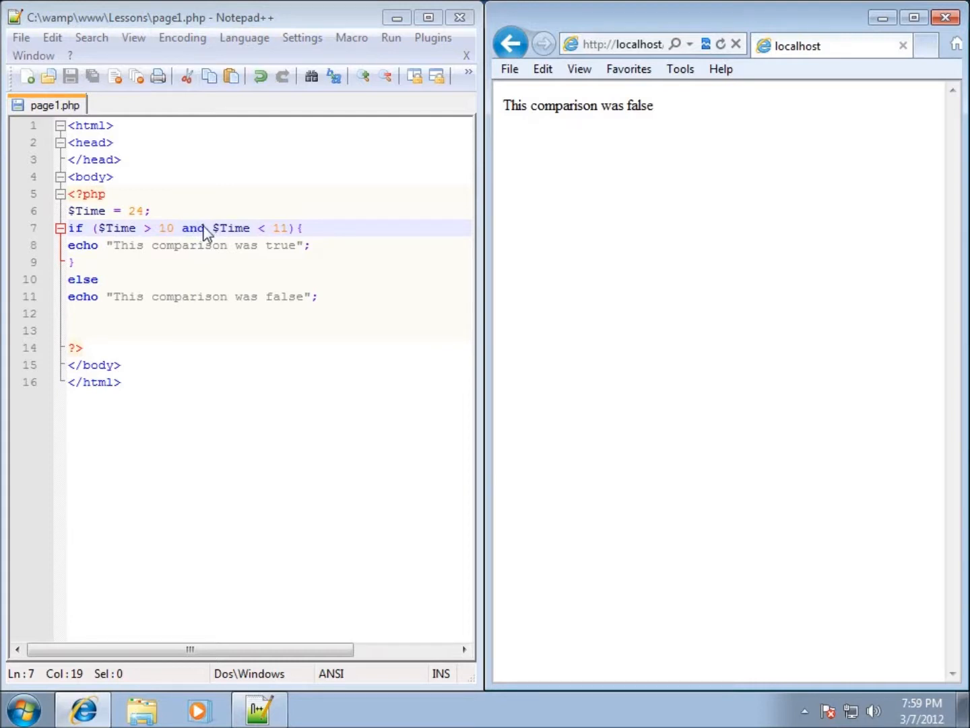
# Replace the and operator between the comparisons with xor.
pyautogui.doubleClick(192, 228)
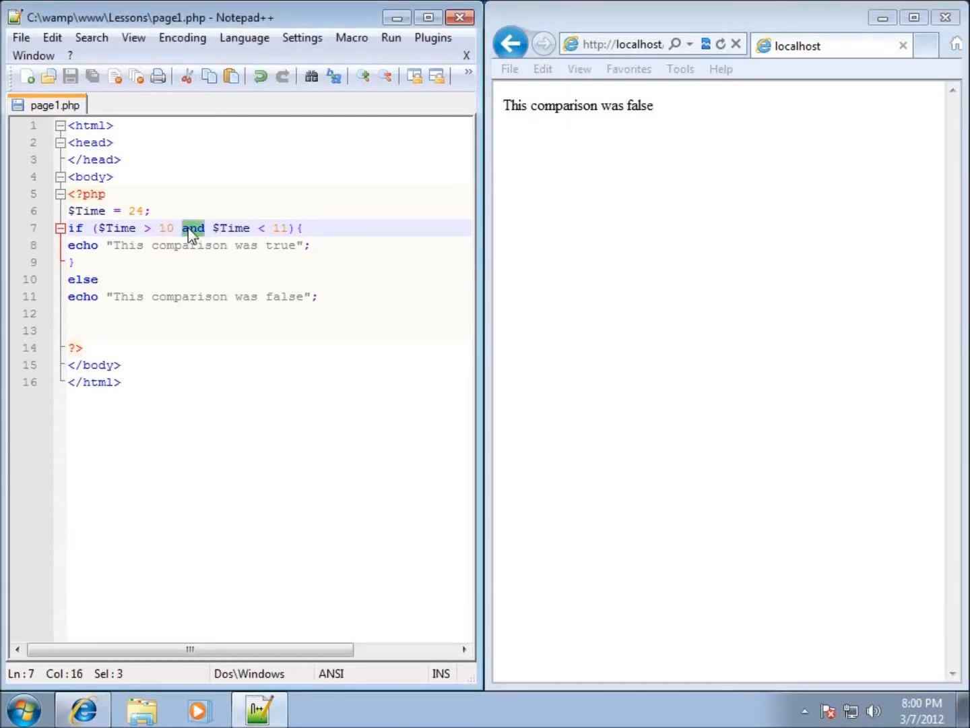
pyautogui.write('xor')
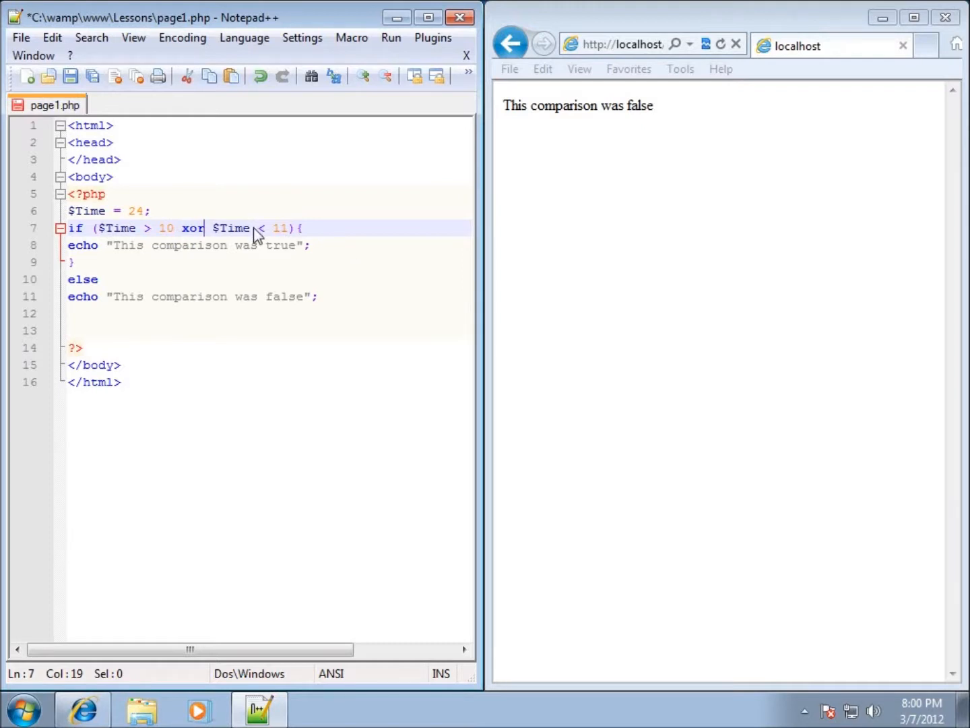
pyautogui.moveTo(232, 282)
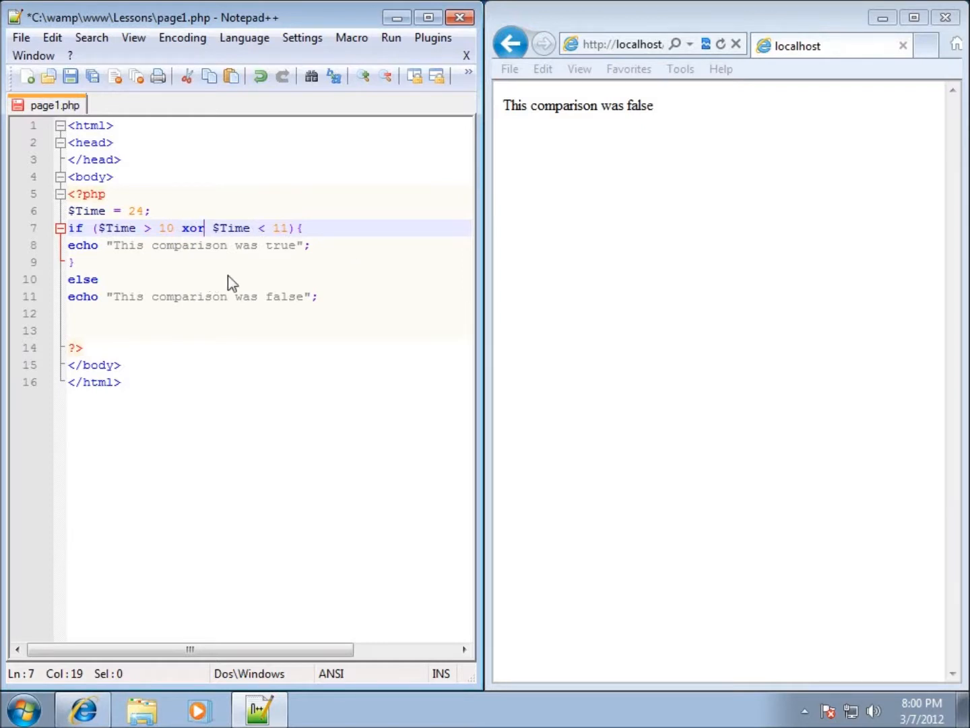
pyautogui.moveTo(173, 272)
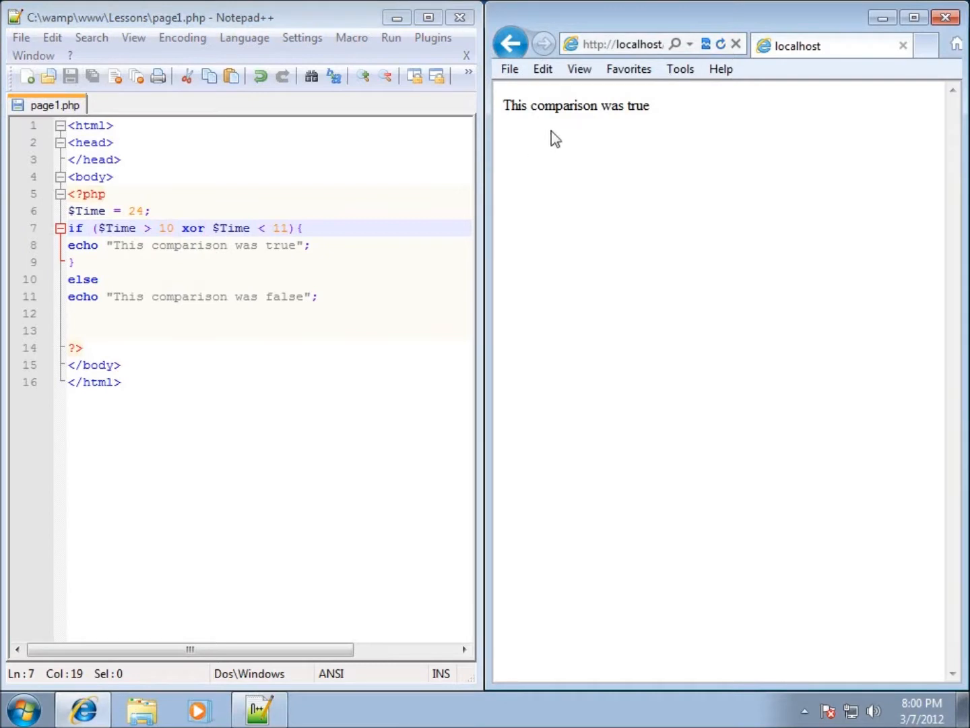
pyautogui.moveTo(157, 244)
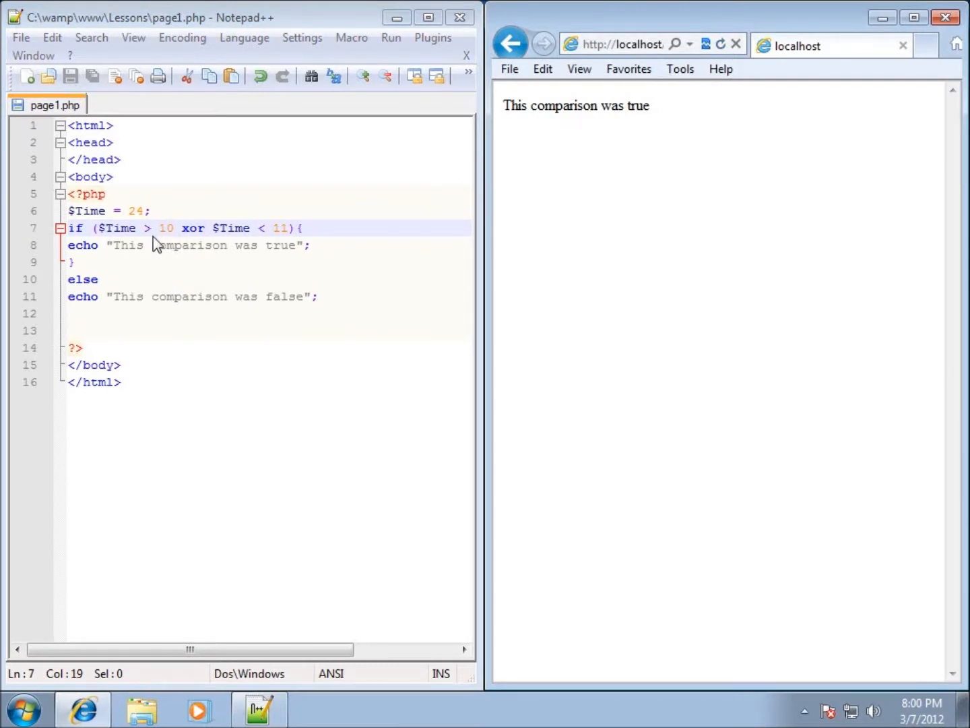
pyautogui.moveTo(277, 247)
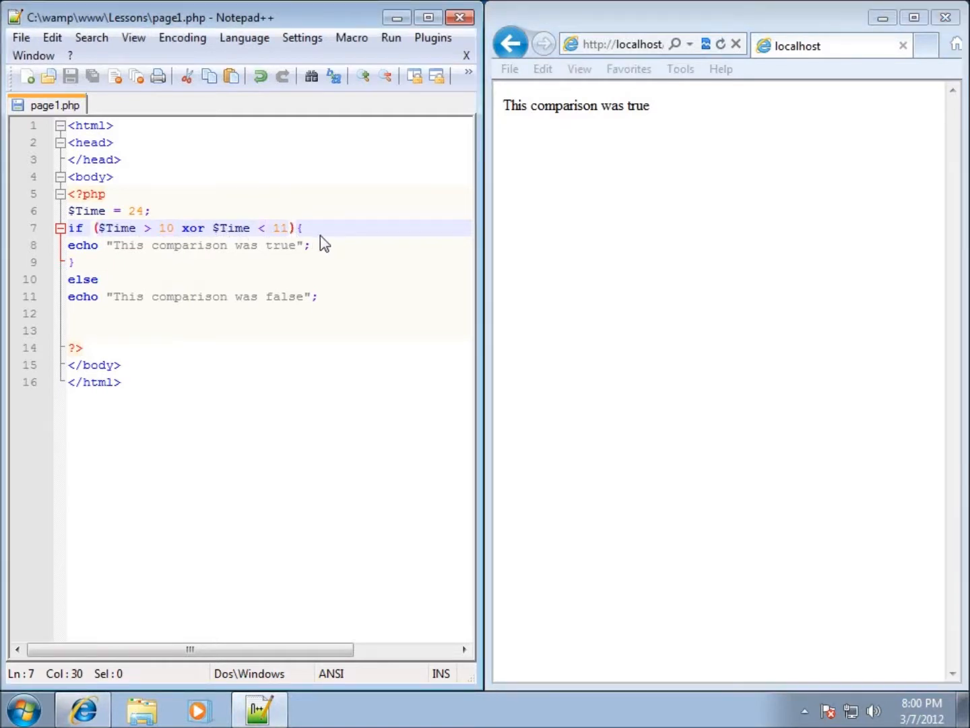
# Set the upper bound back to 25, giving $Time > 10 xor $Time < 25.
pyautogui.write('25')
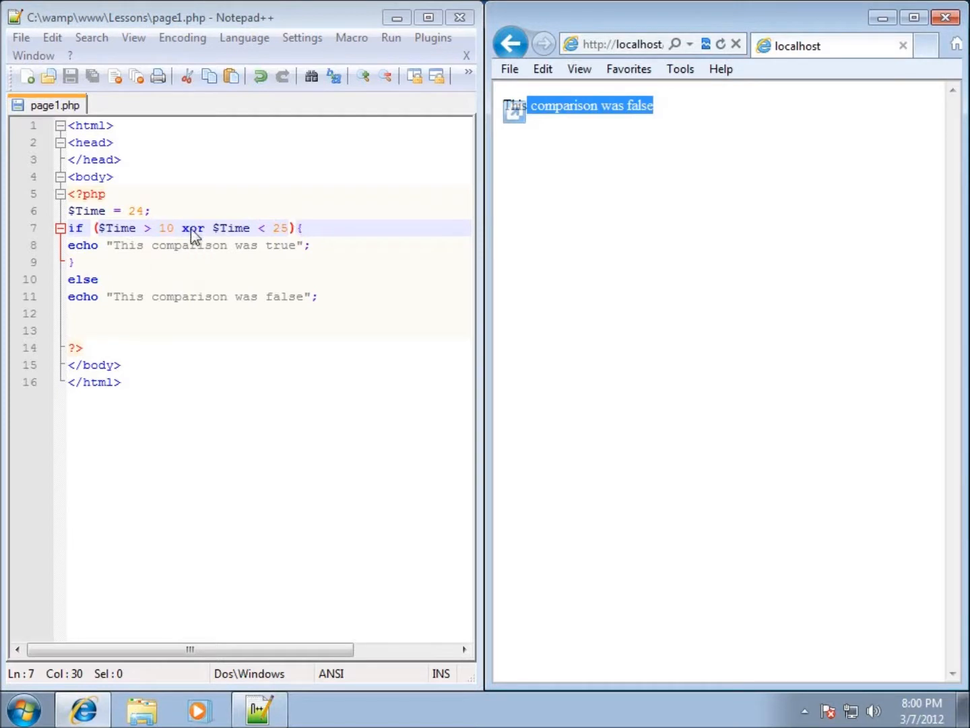
pyautogui.moveTo(232, 217)
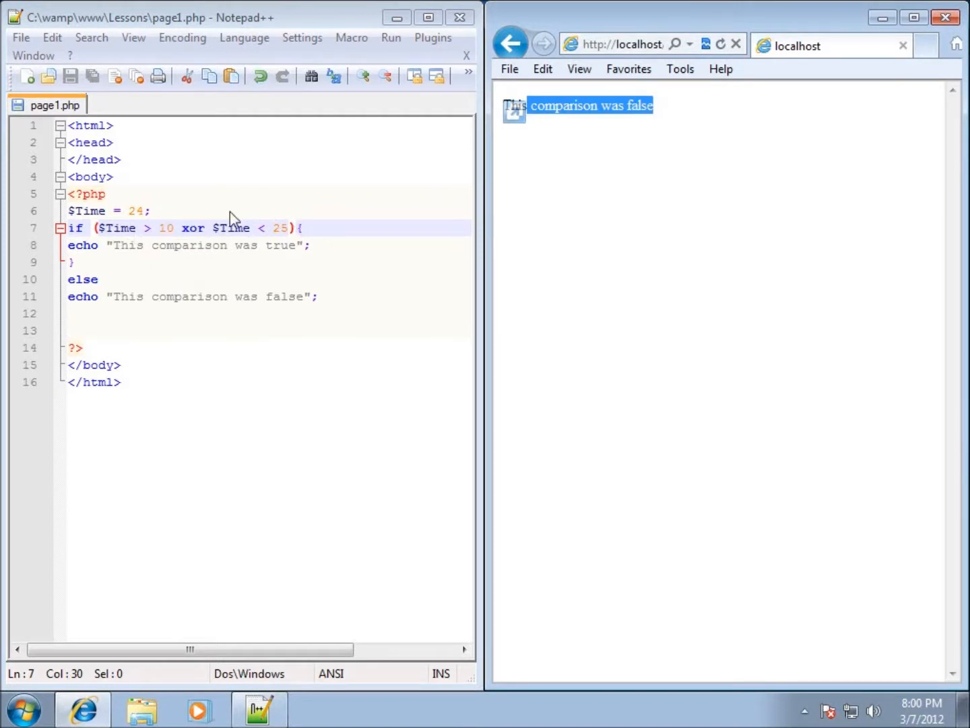
pyautogui.moveTo(245, 234)
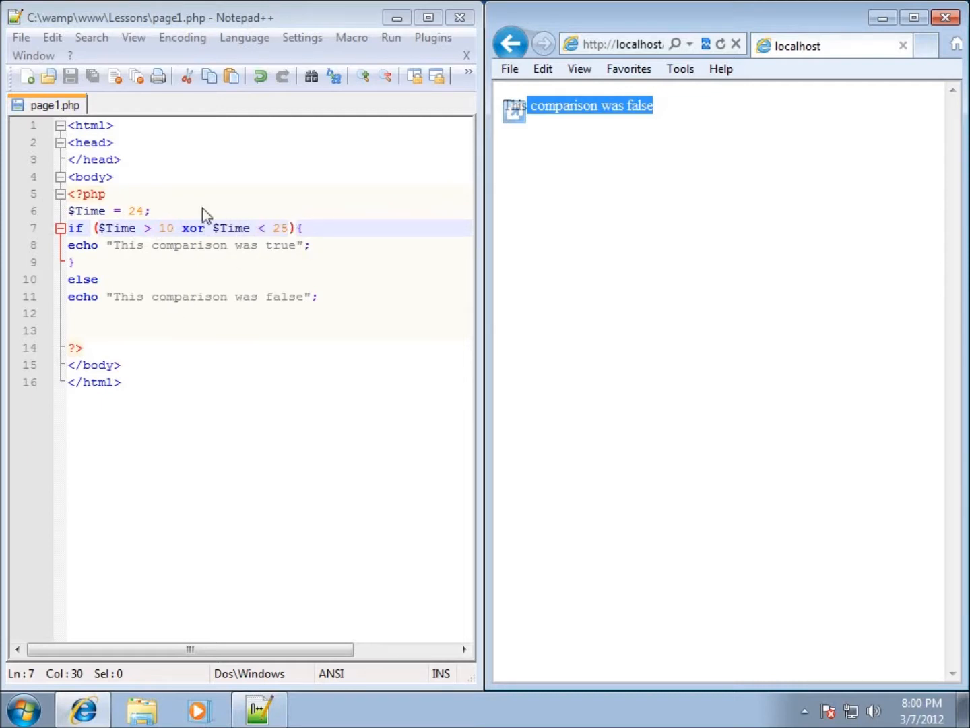
pyautogui.moveTo(111, 313)
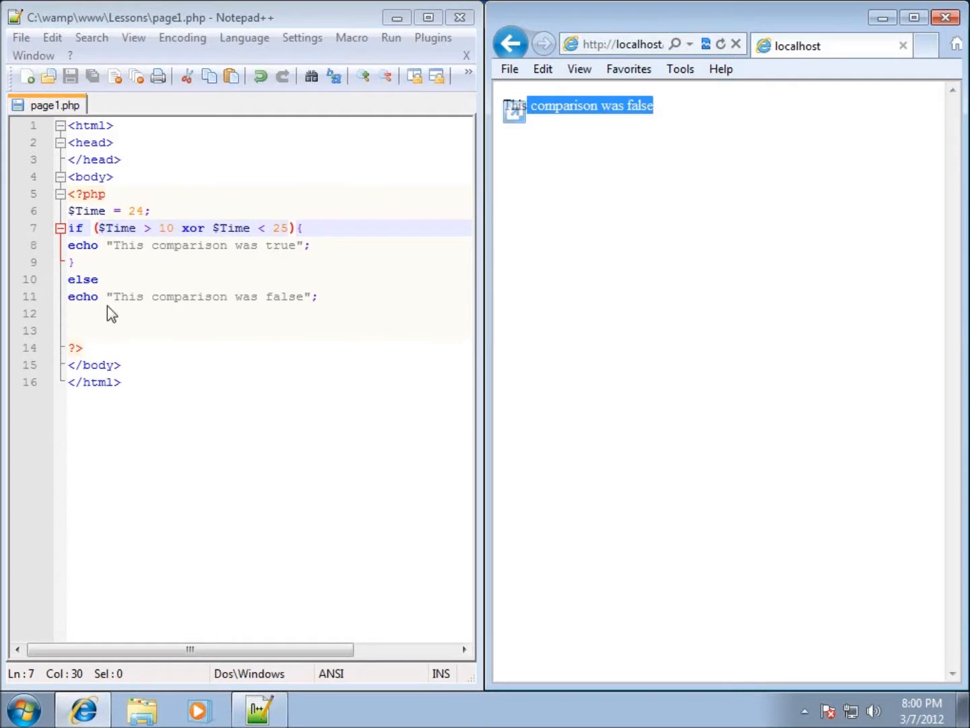
pyautogui.moveTo(126, 308)
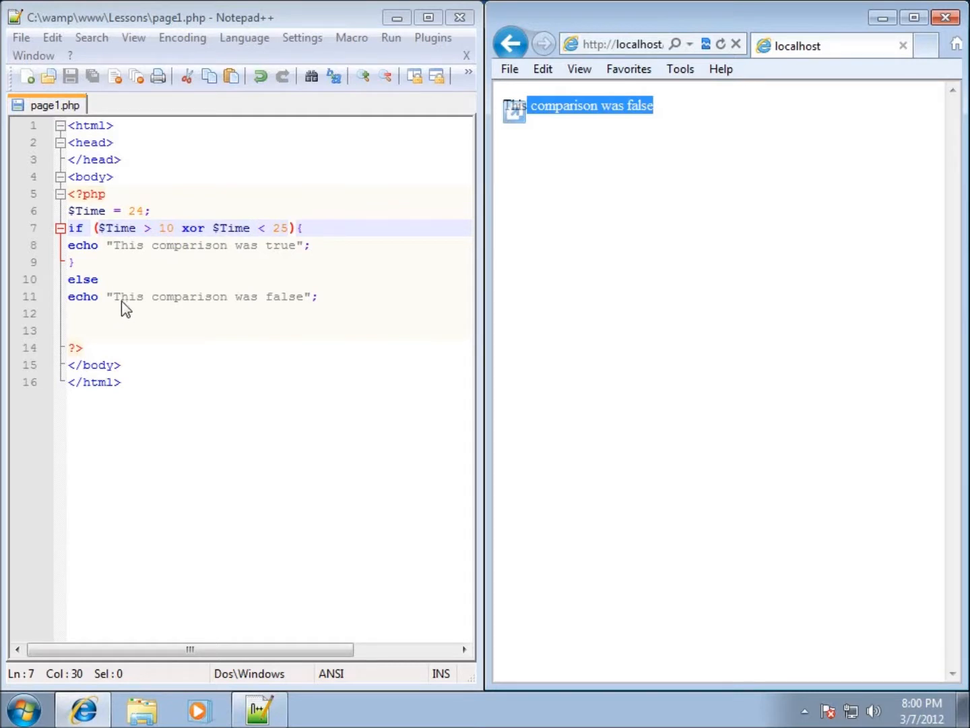
pyautogui.moveTo(128, 308)
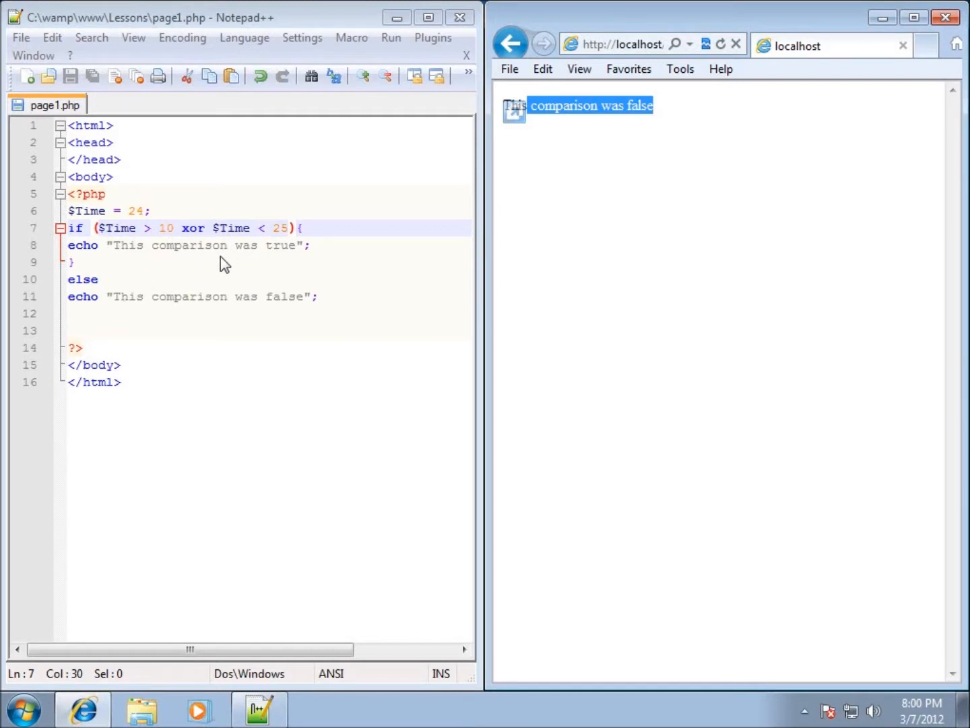
pyautogui.moveTo(224, 286)
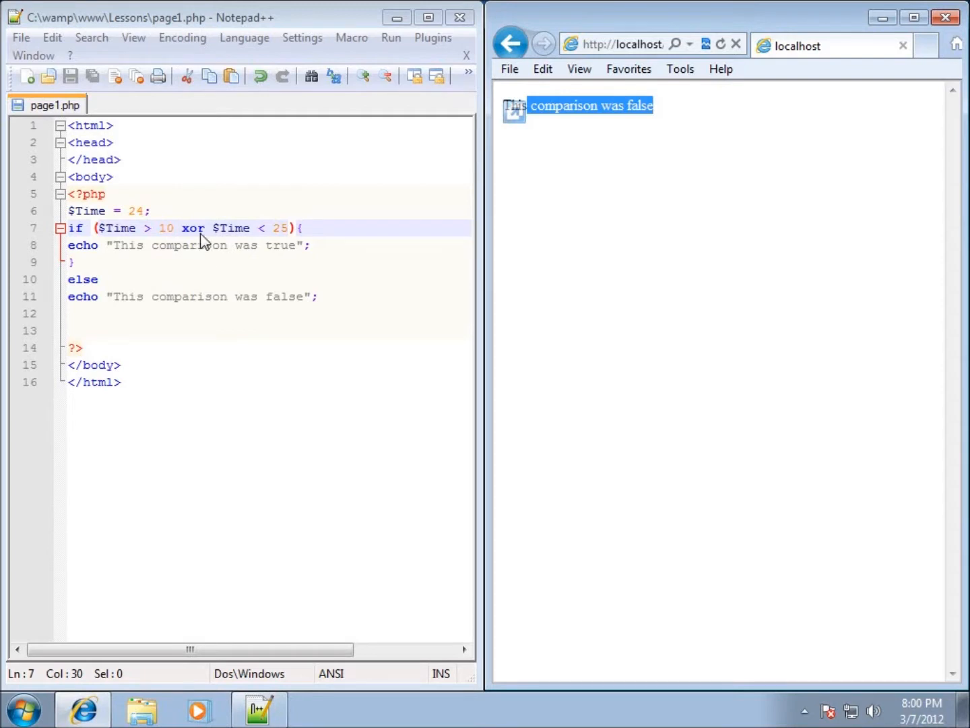
pyautogui.moveTo(201, 244)
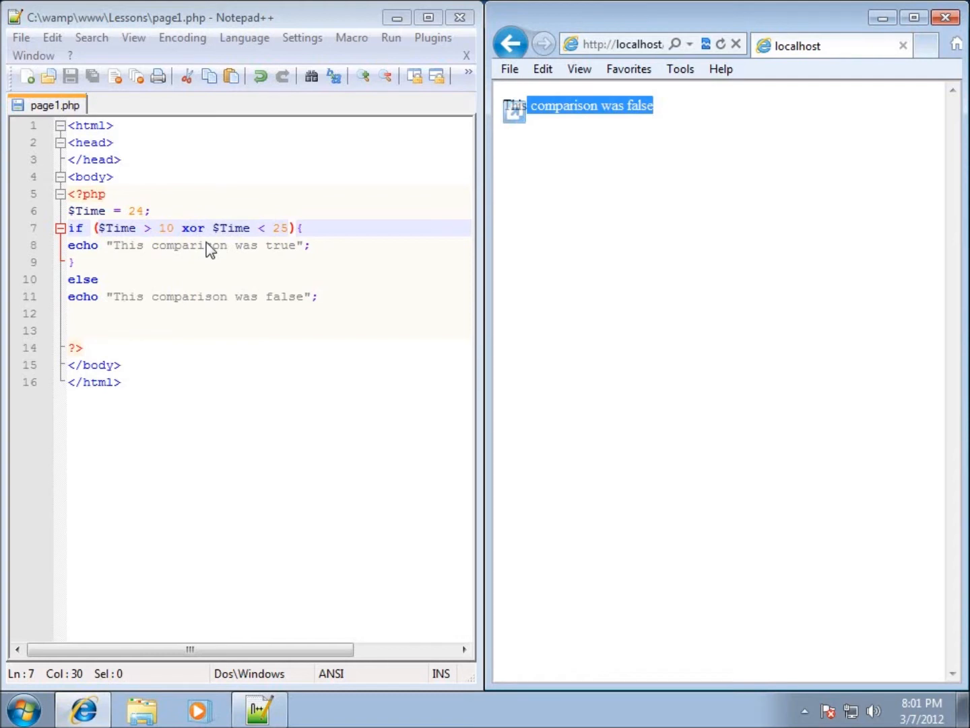
pyautogui.moveTo(220, 289)
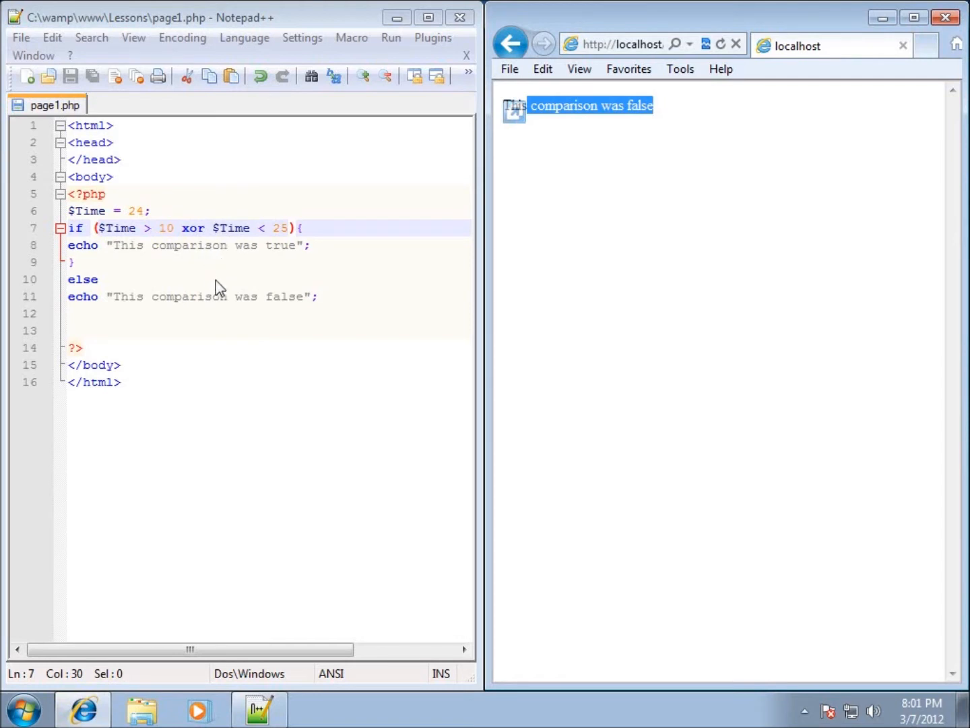
pyautogui.moveTo(223, 304)
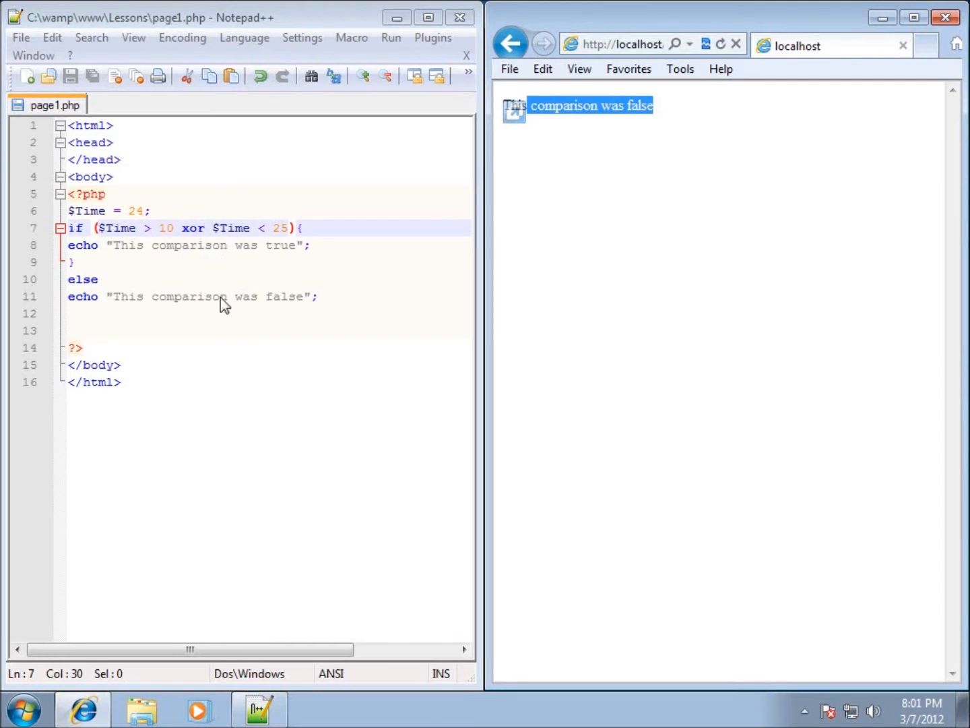